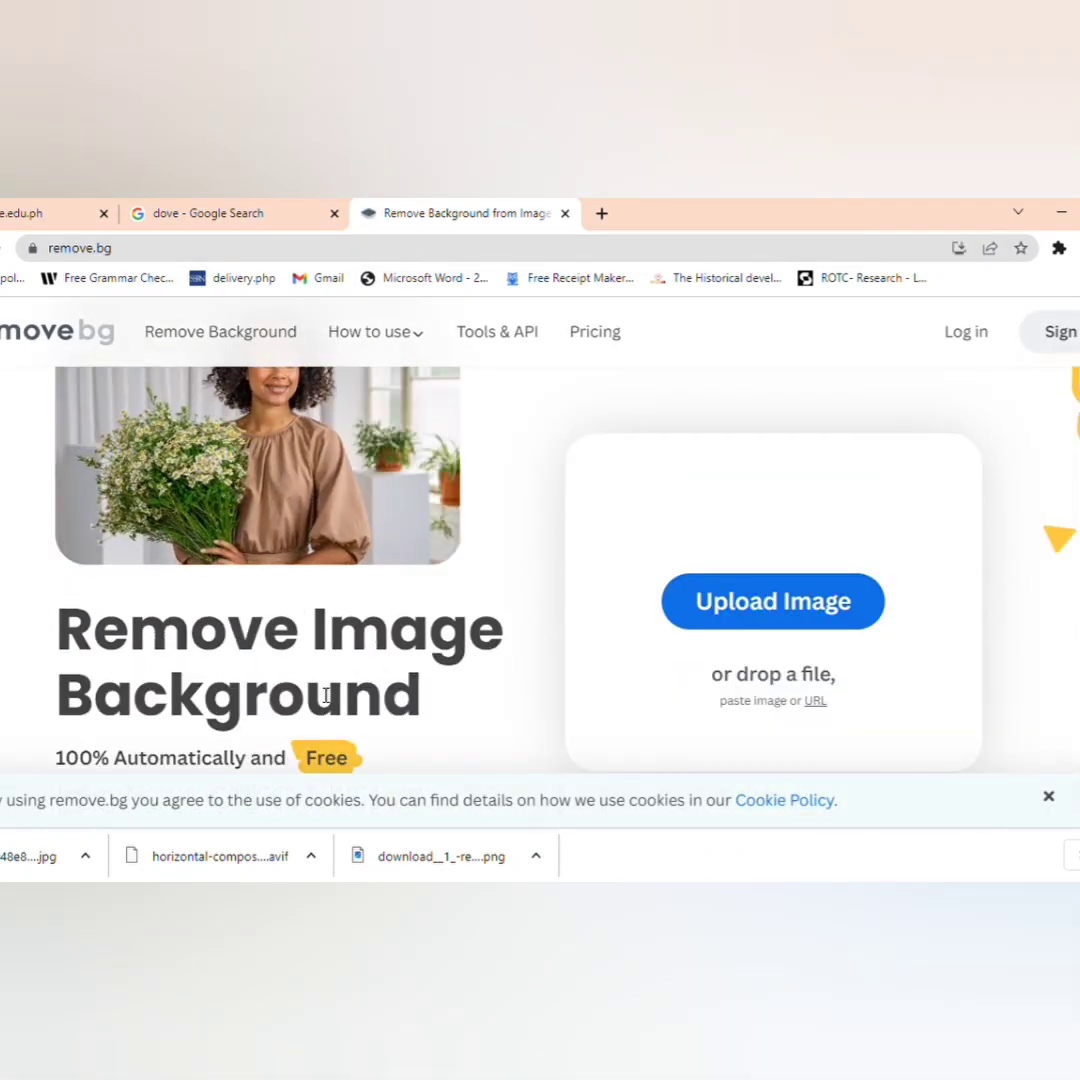
Step: Go from the remove.bg home page to the Upload Image page
scroll(down, 3)
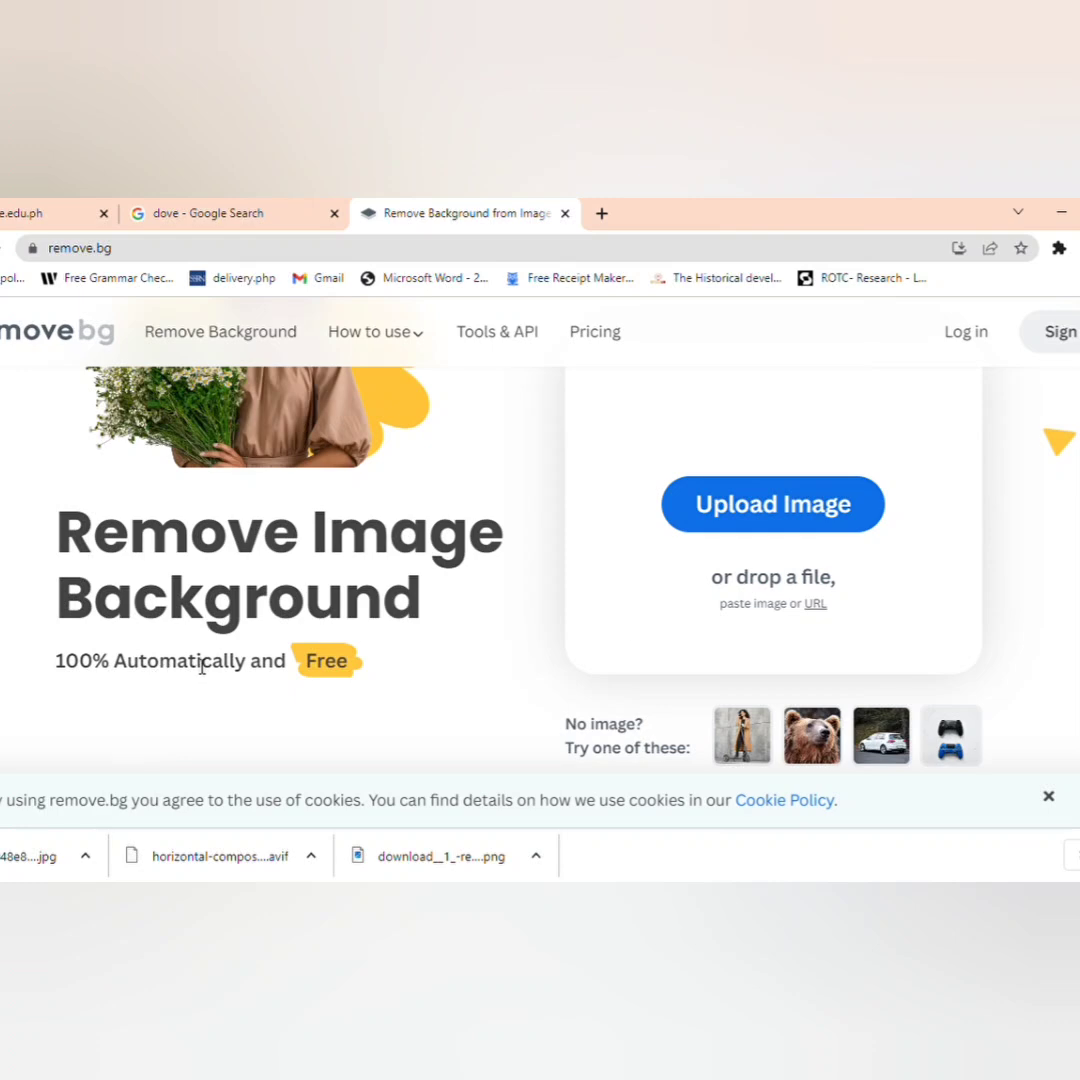
click(772, 504)
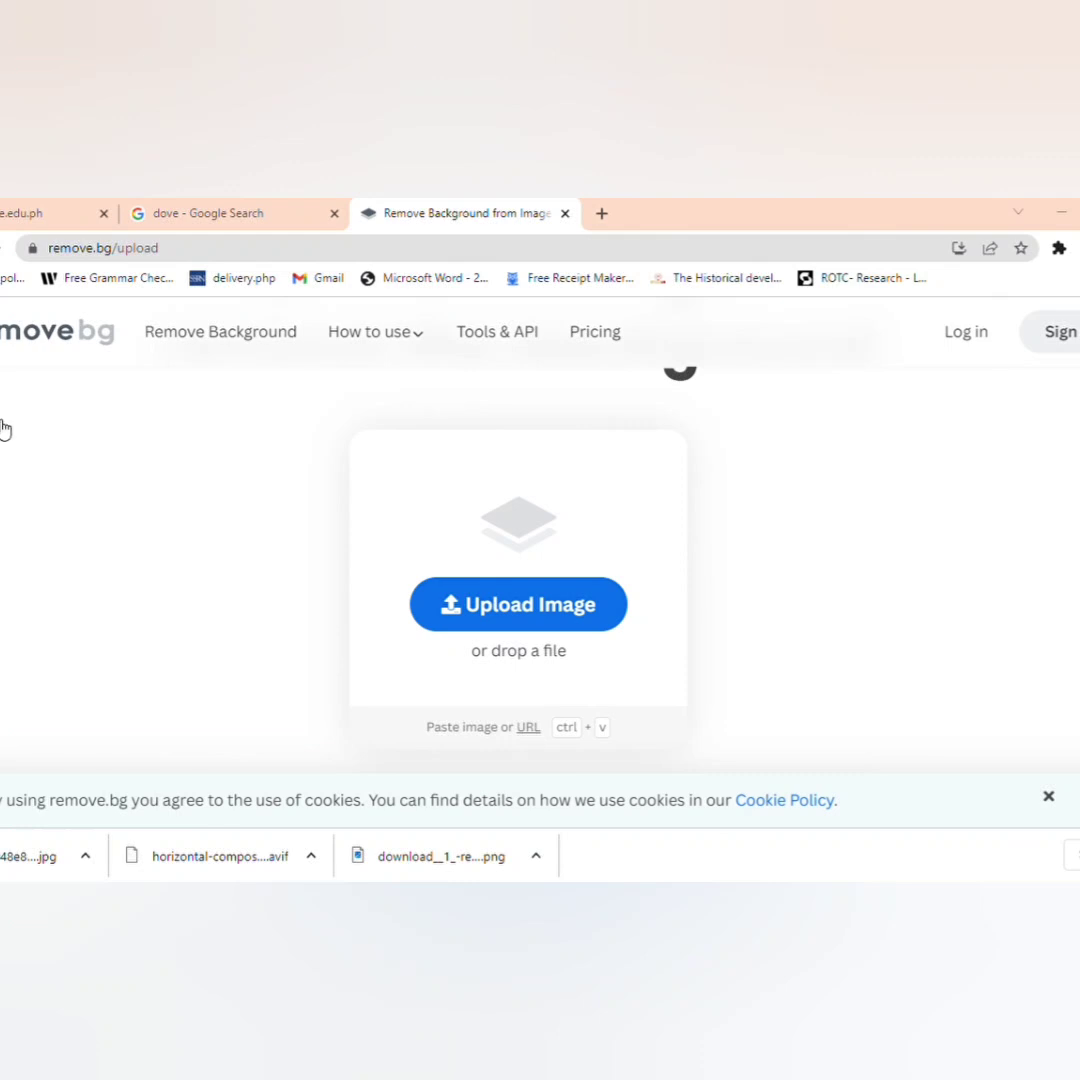
mouse_move(224, 440)
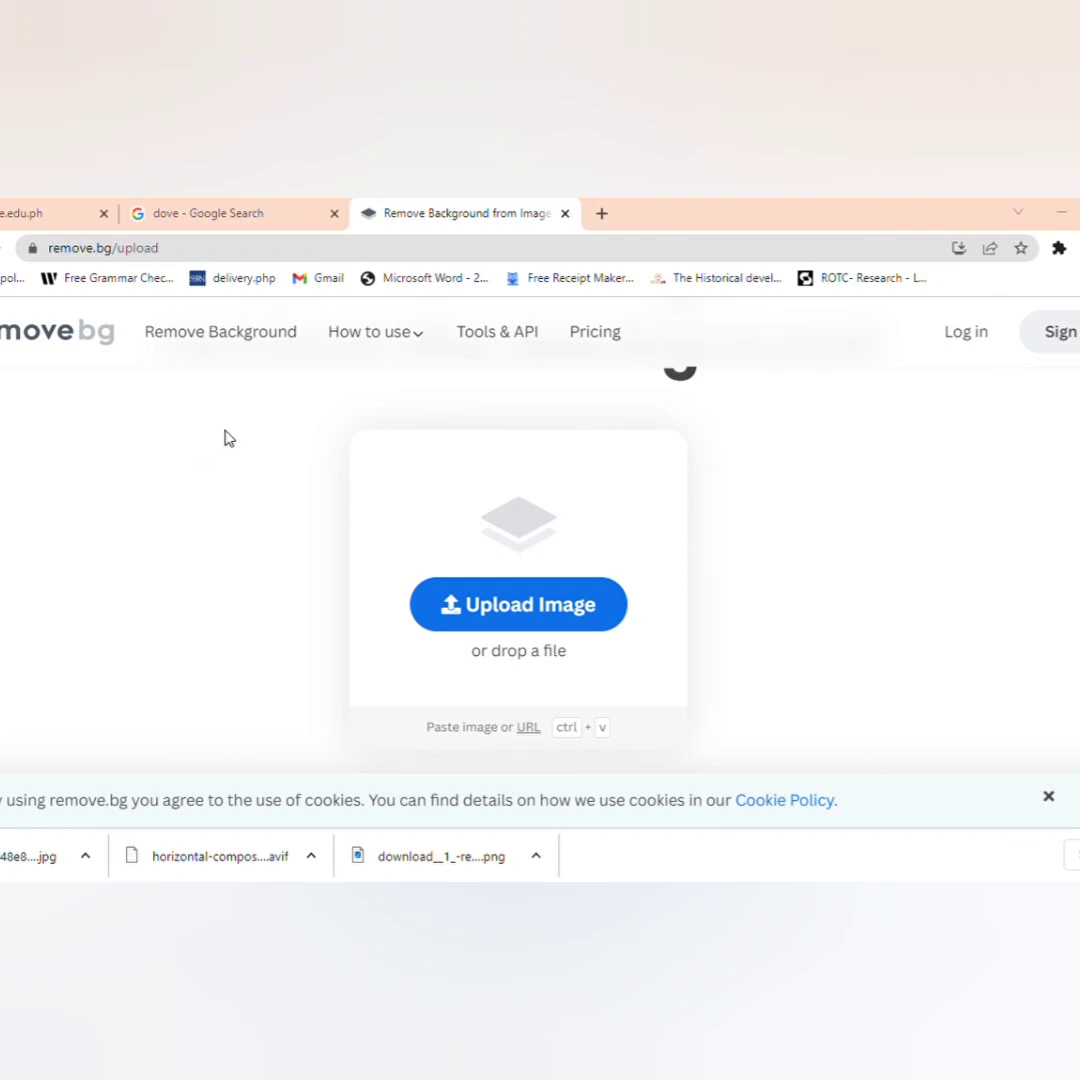
mouse_move(108, 388)
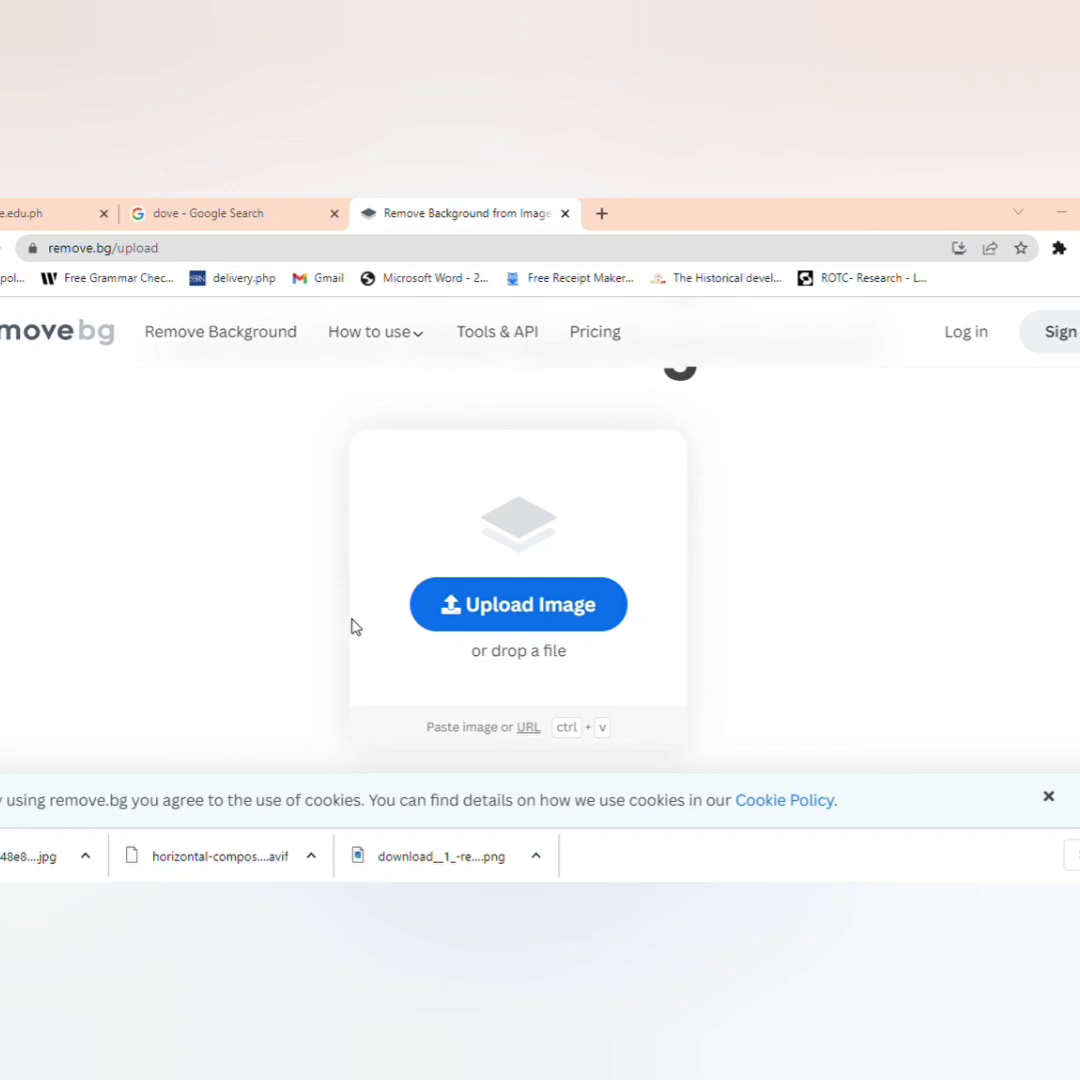
Step: Upload the LeBron photo, let remove.bg cut out the background, and download the PNG cutout
click(516, 604)
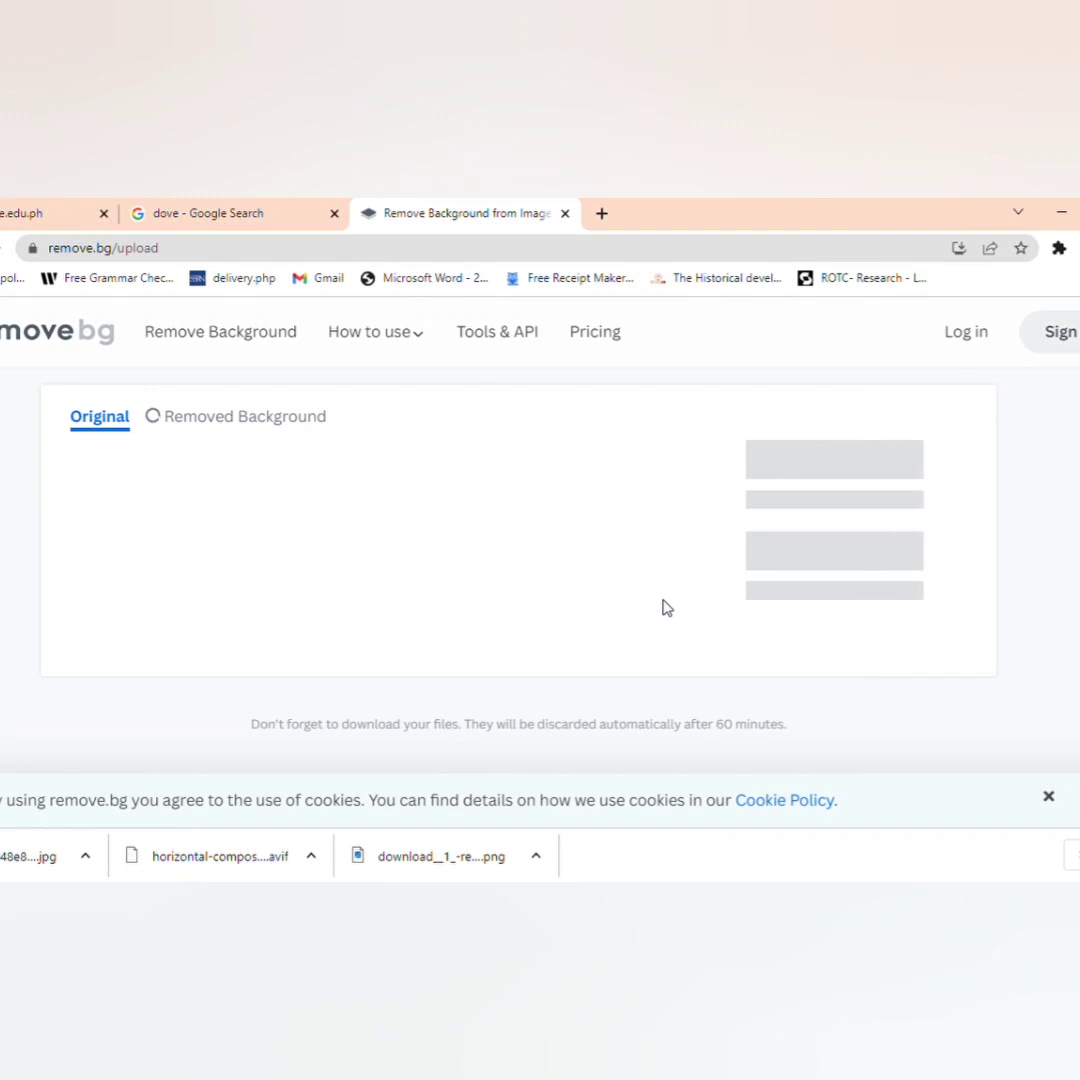
click(226, 416)
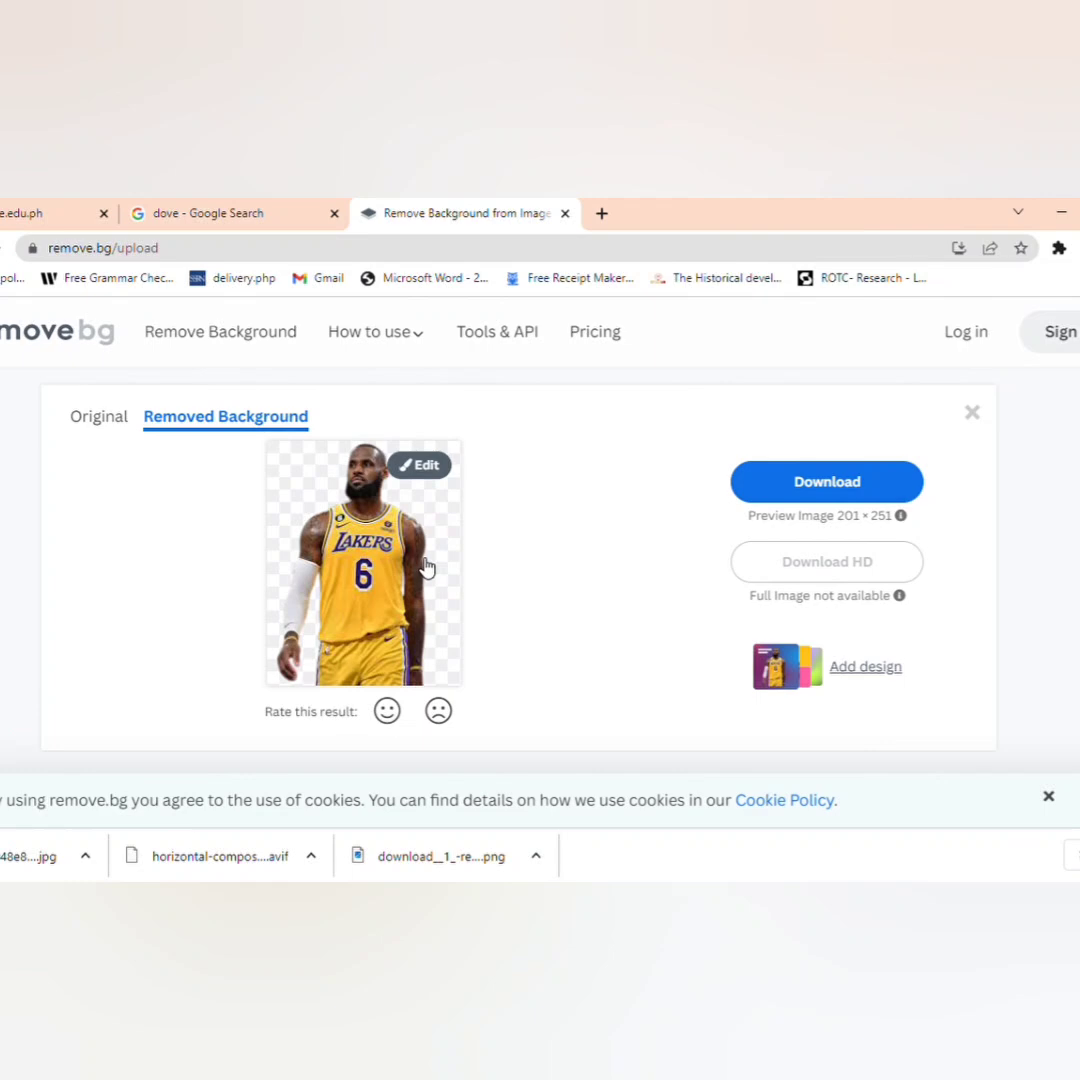
scroll(down, 3)
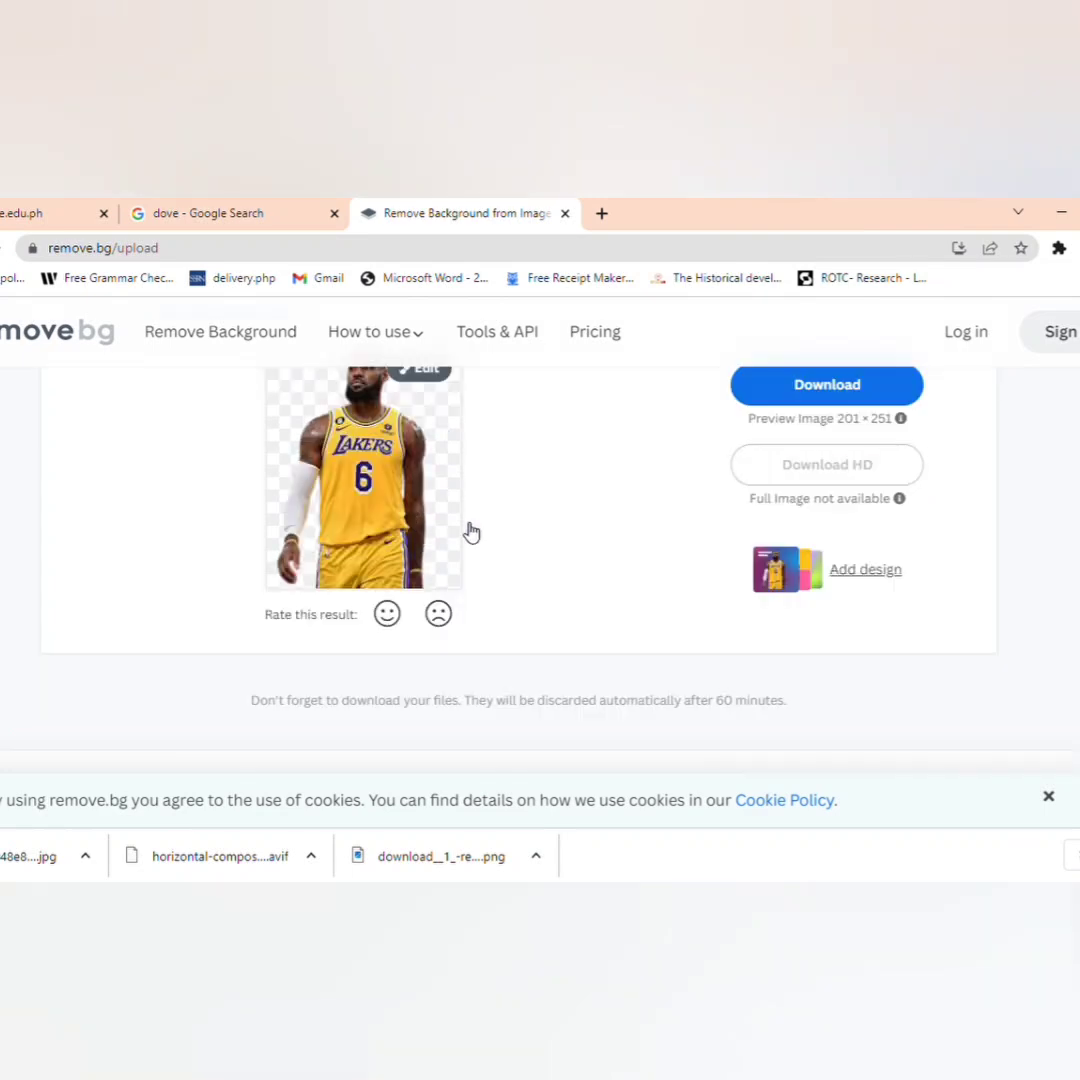
click(826, 384)
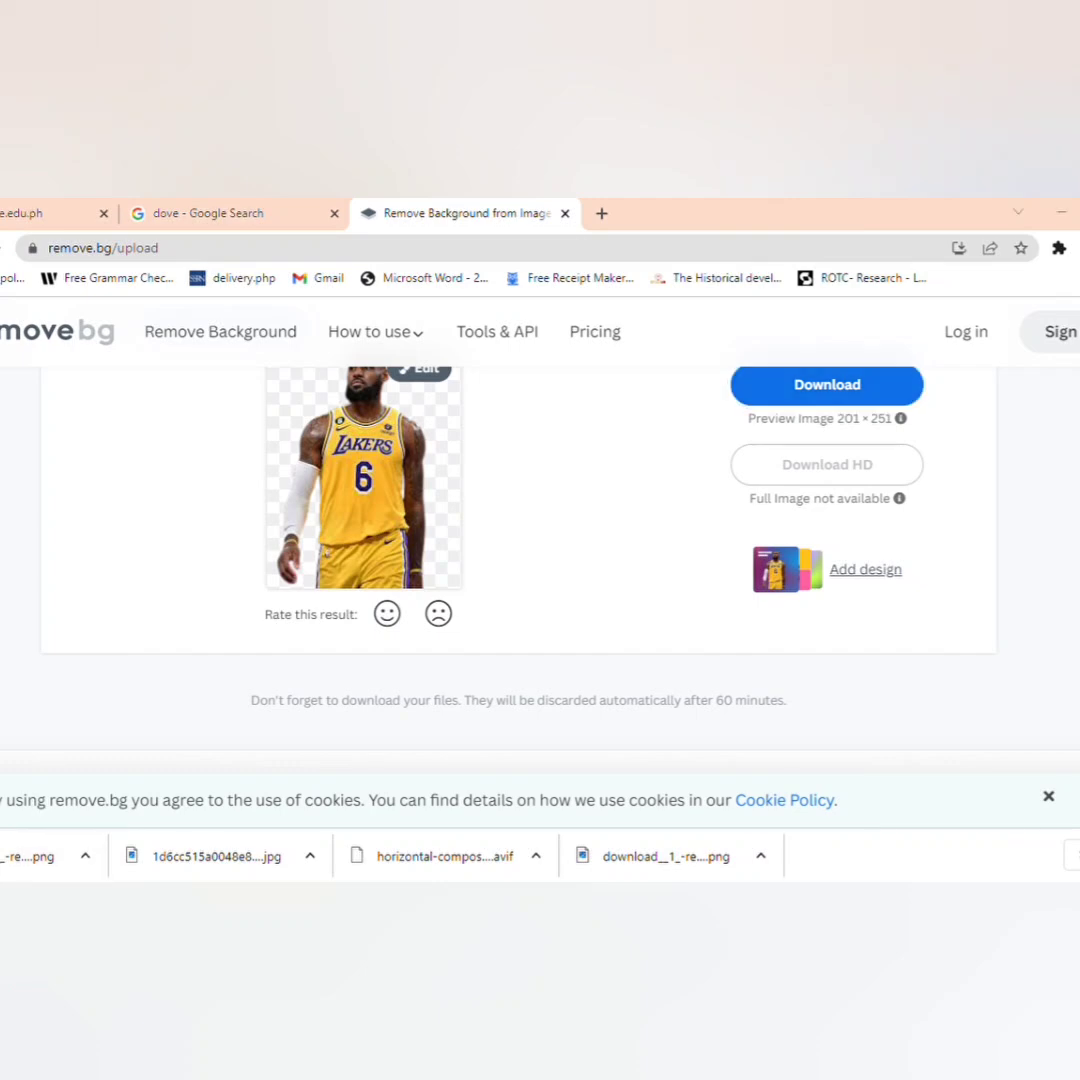
mouse_move(420, 824)
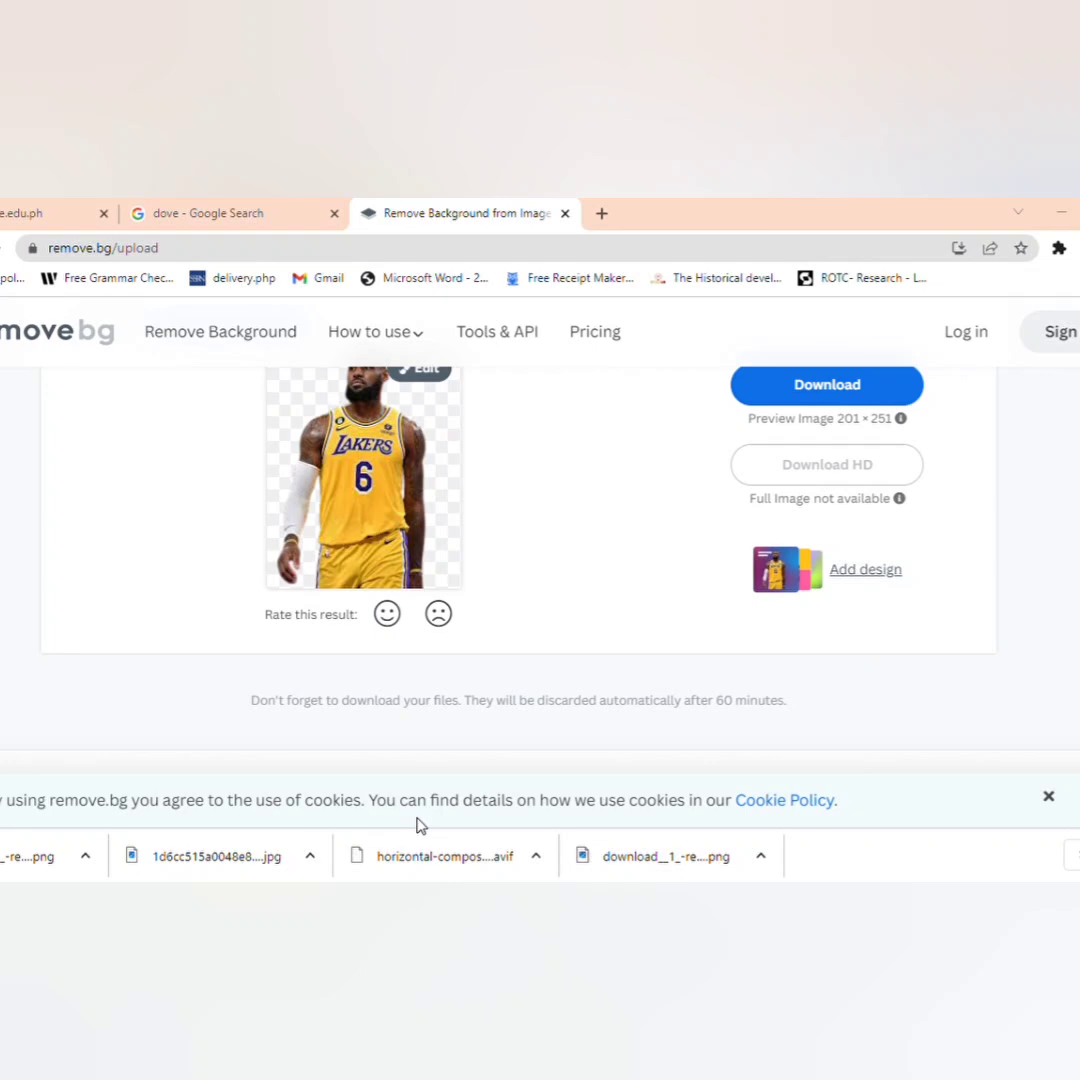
mouse_move(800, 408)
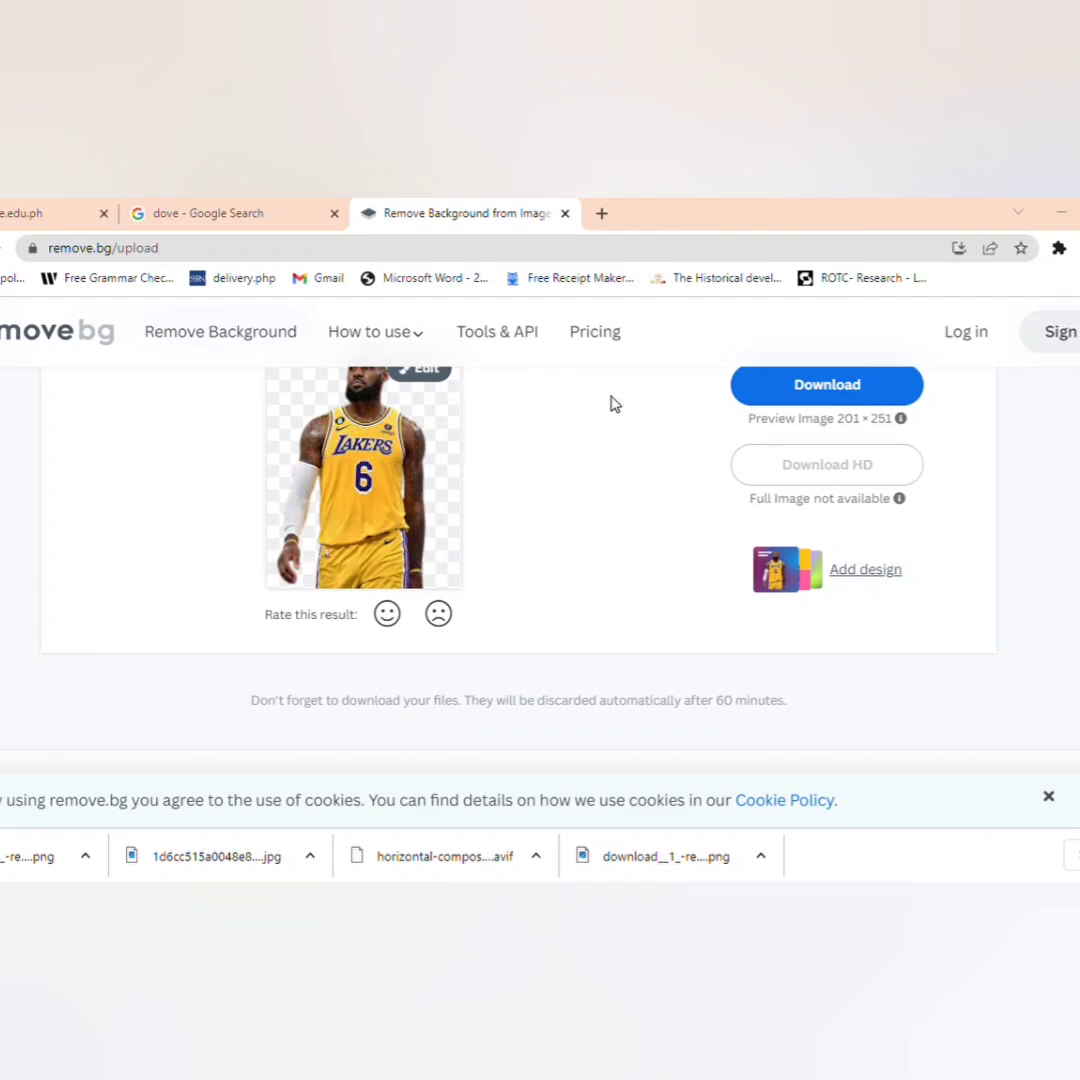
mouse_move(612, 408)
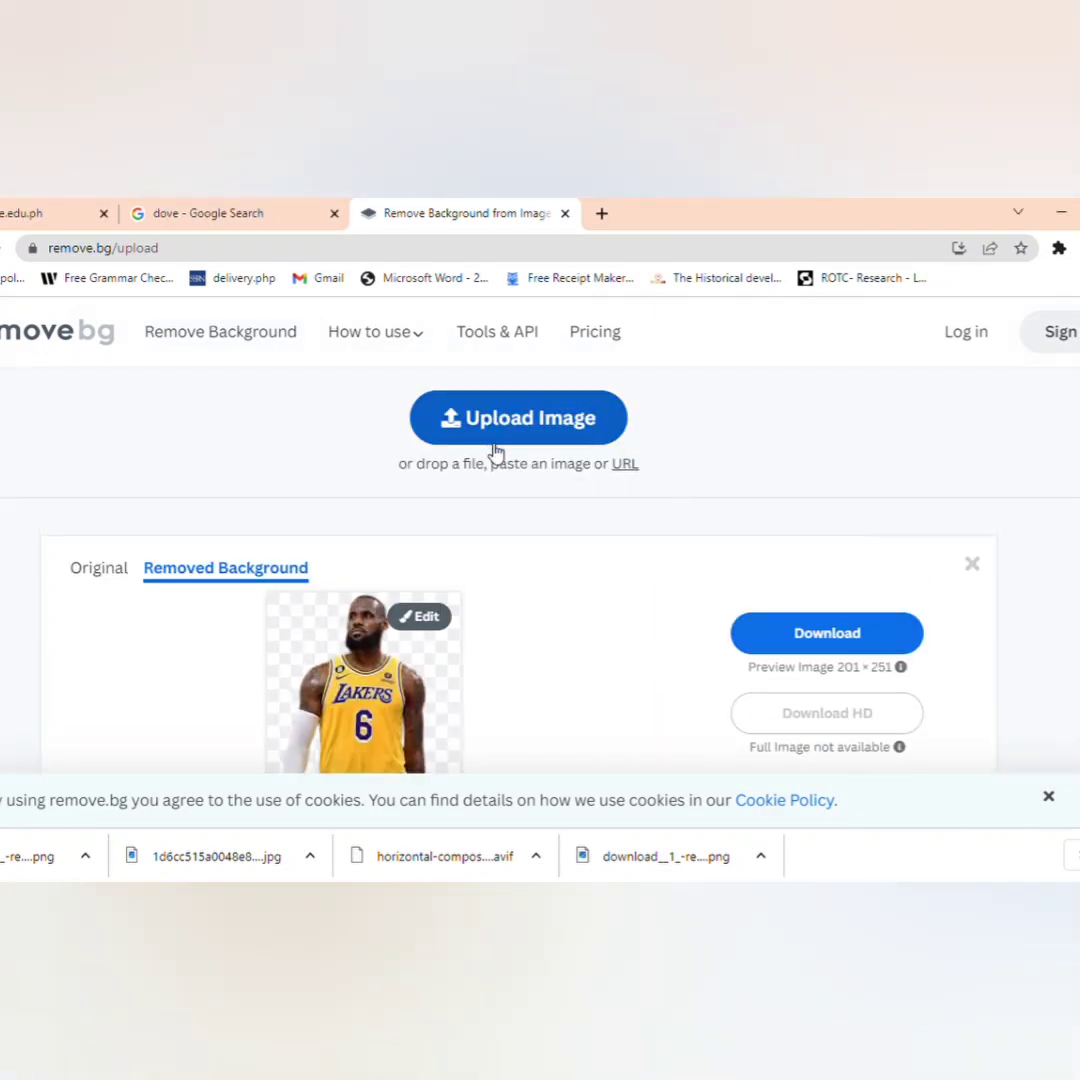
mouse_move(464, 438)
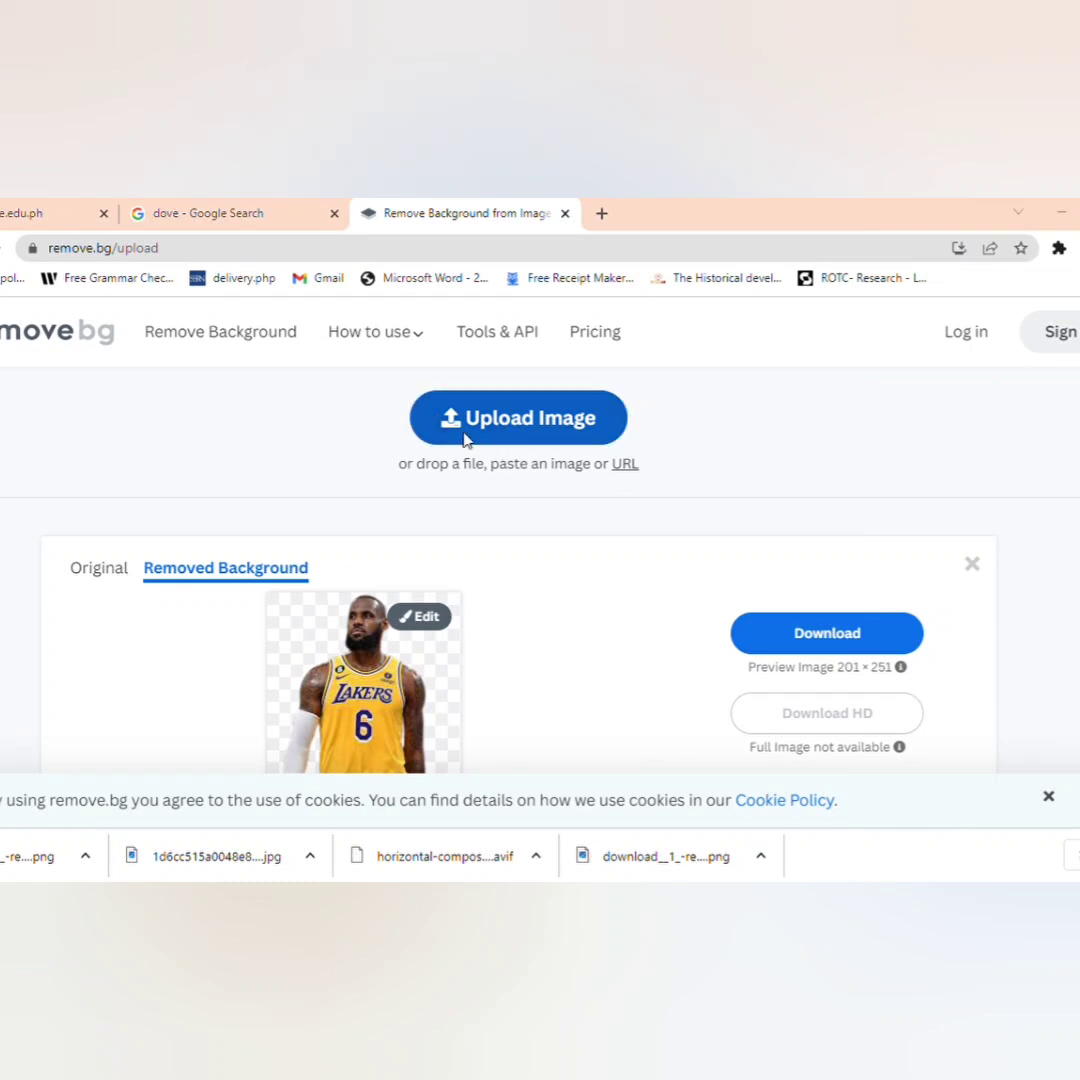
mouse_move(332, 412)
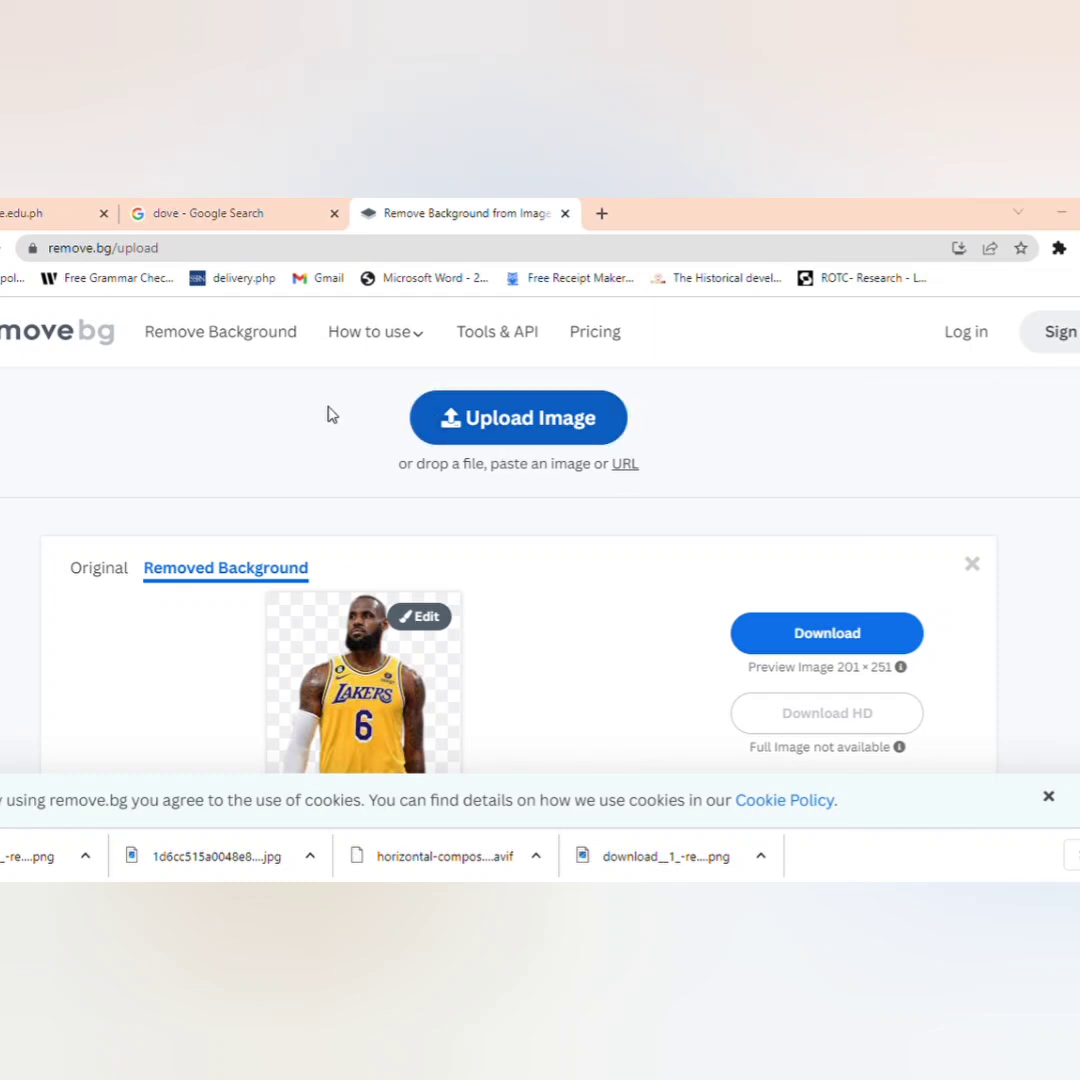
mouse_move(504, 648)
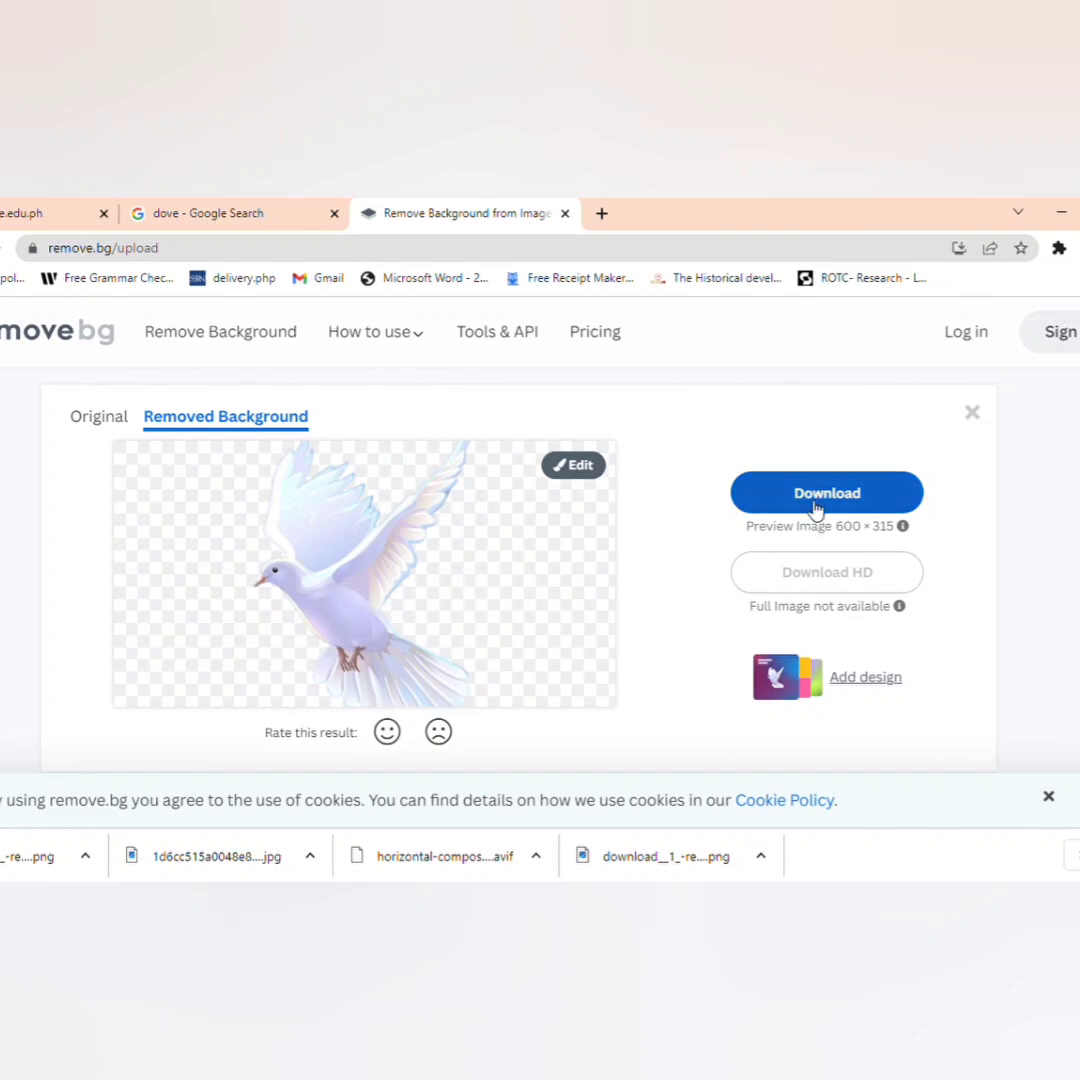
Step: Download the white dove cutout with its background removed
click(826, 492)
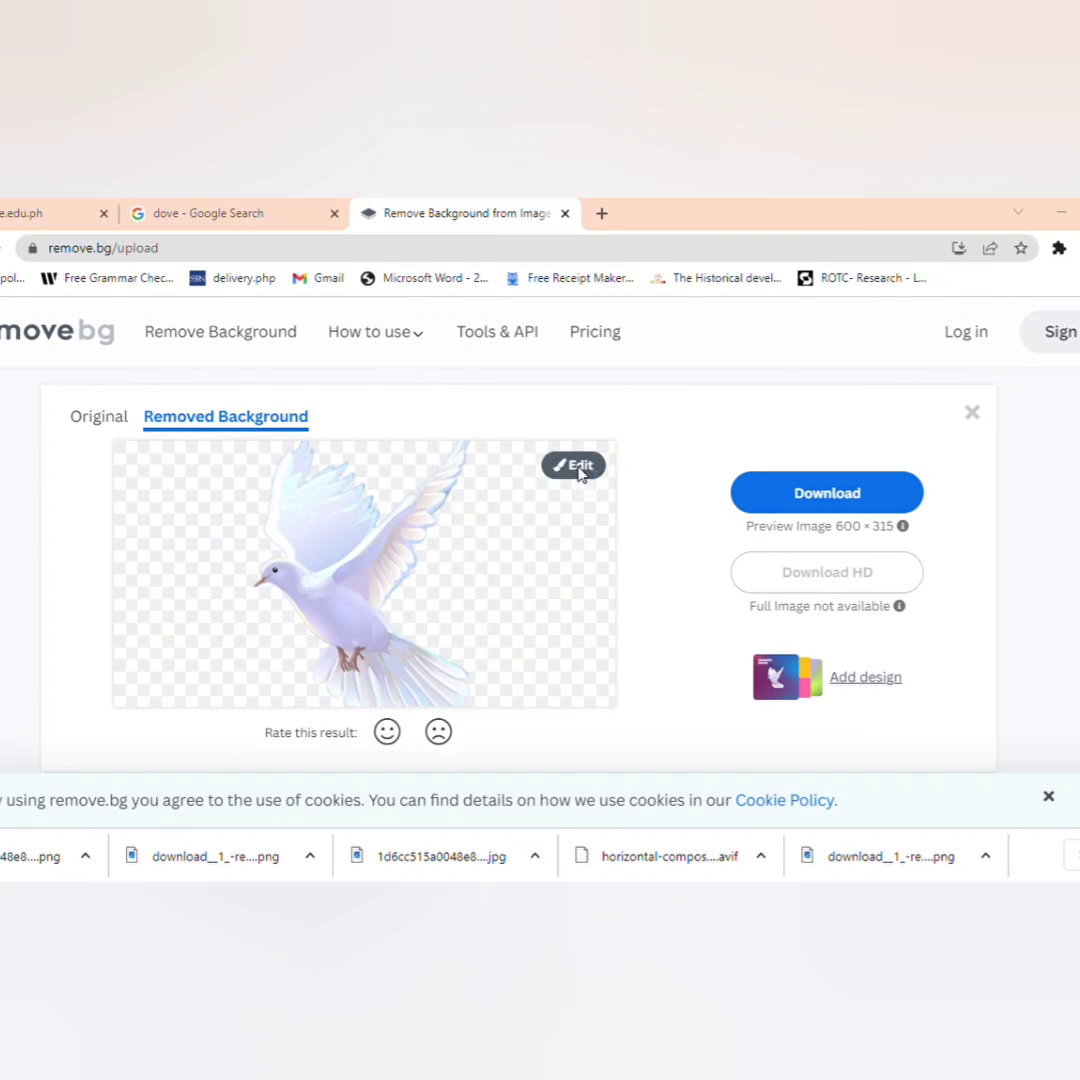
mouse_move(604, 634)
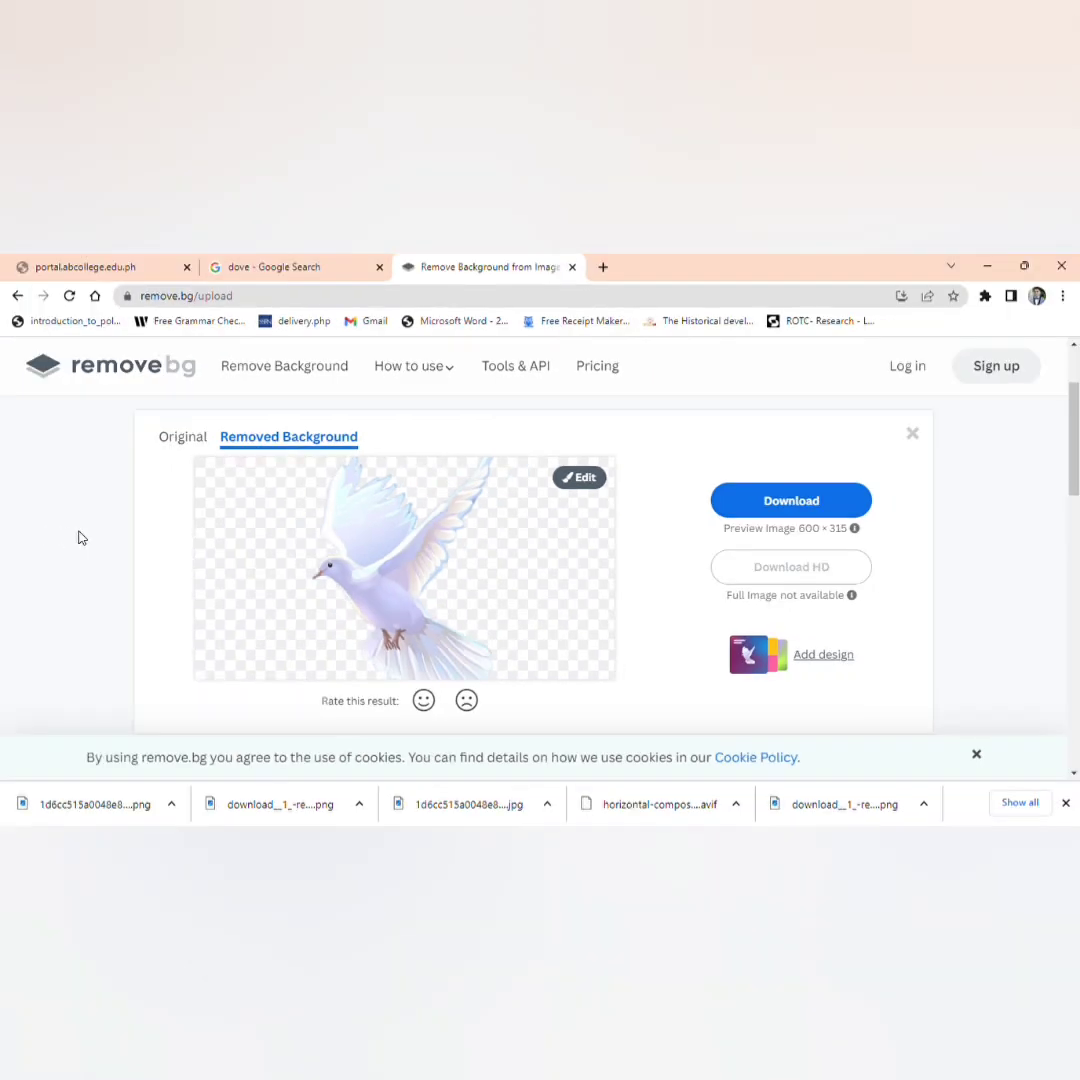
mouse_move(40, 468)
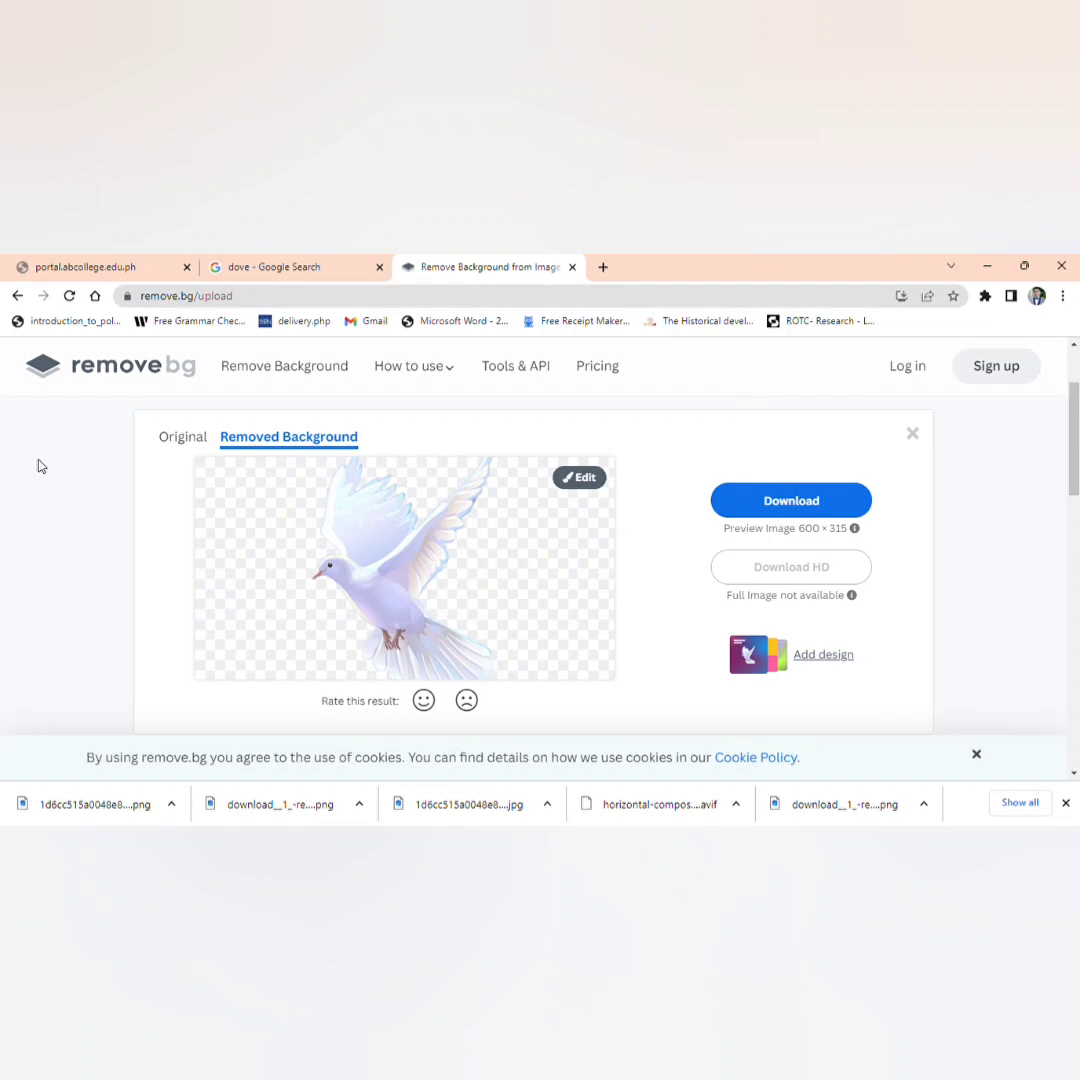
mouse_move(70, 486)
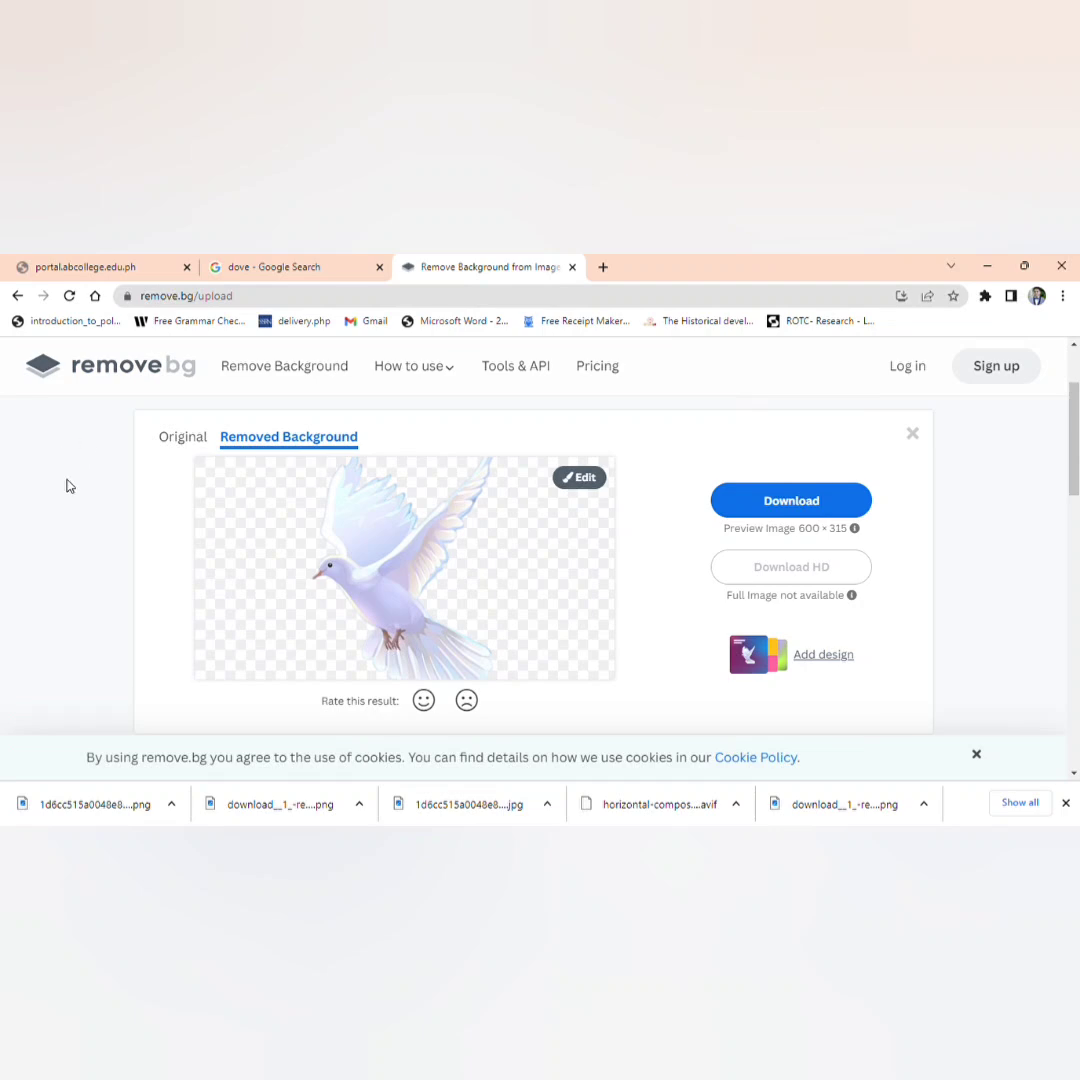
mouse_move(436, 350)
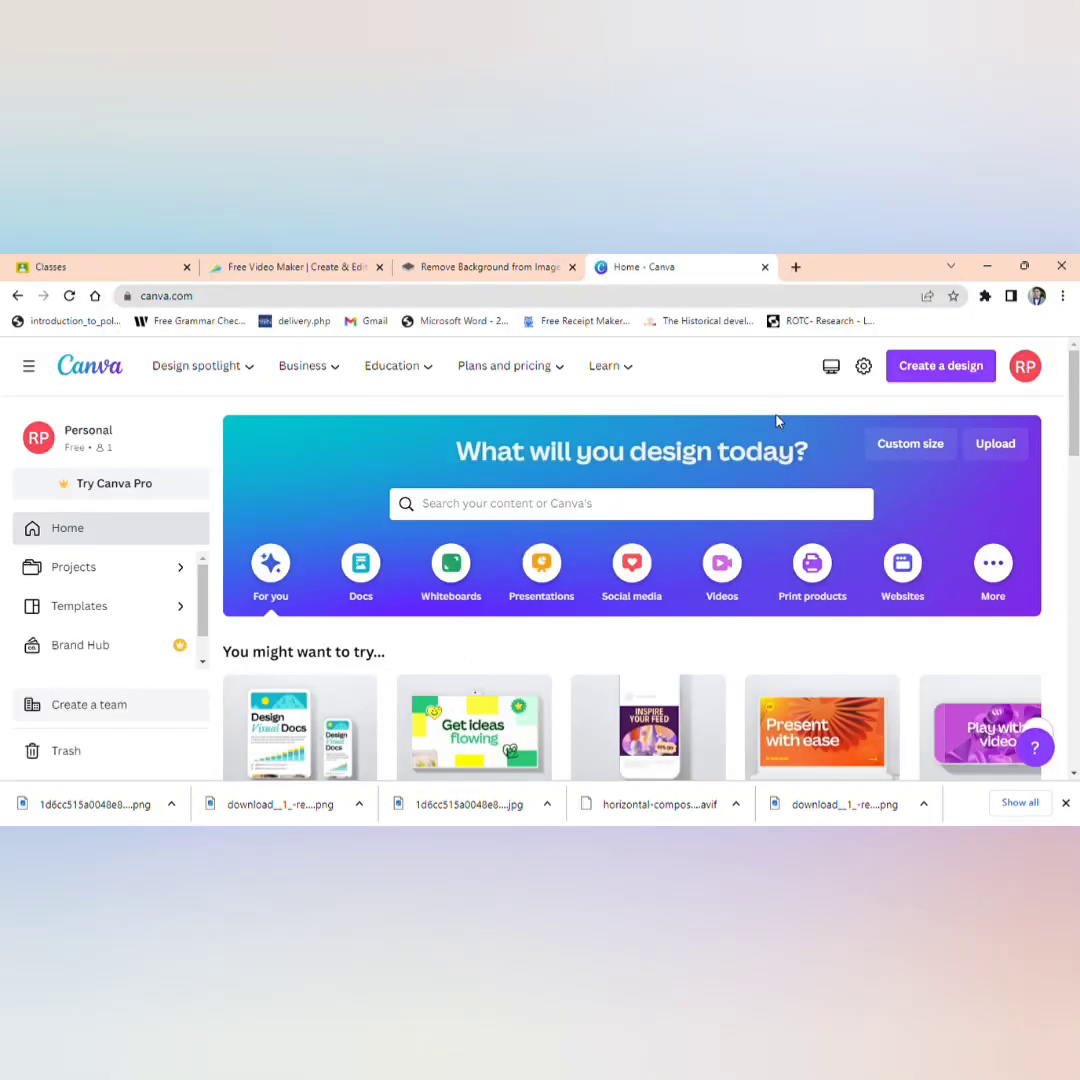
mouse_move(744, 392)
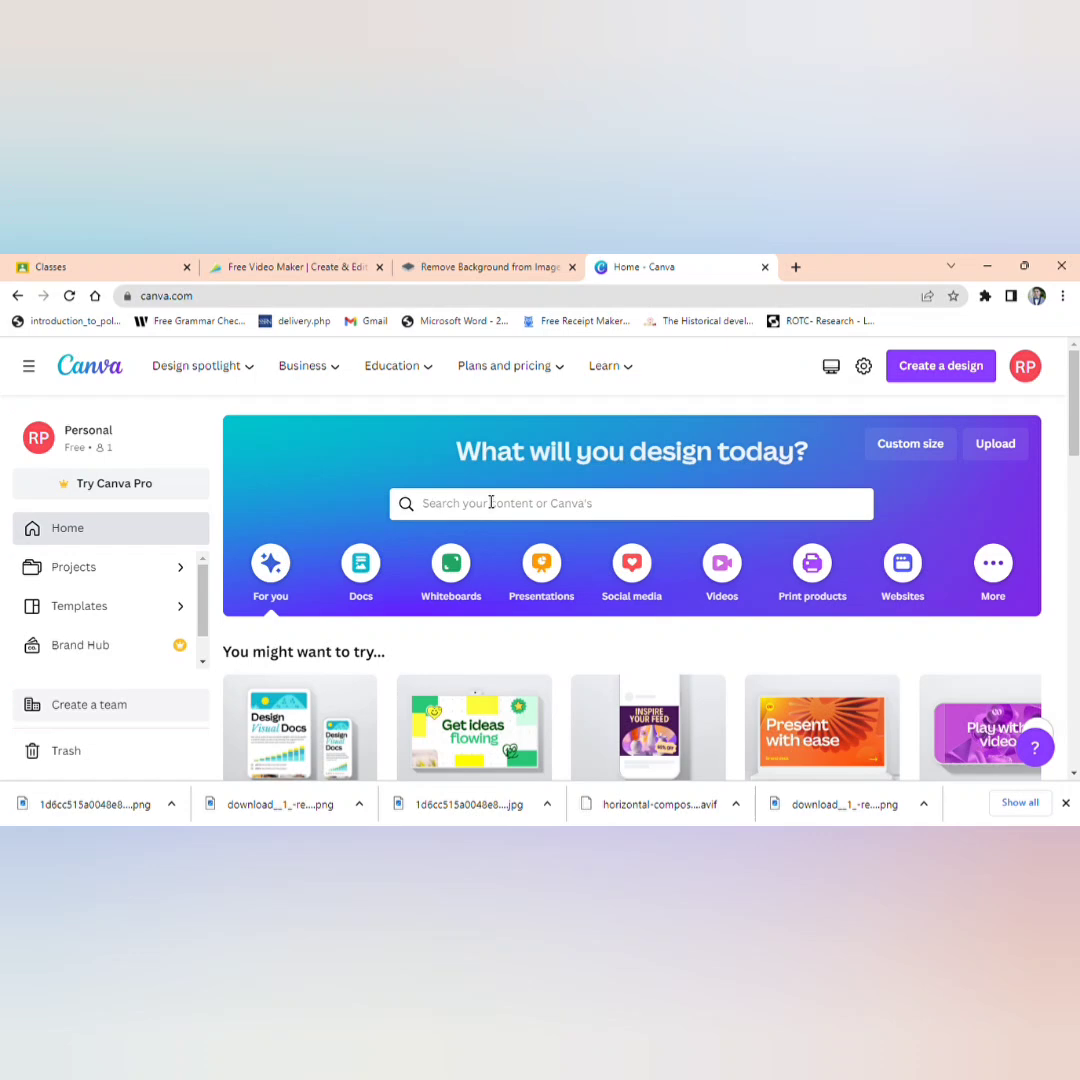
mouse_move(496, 510)
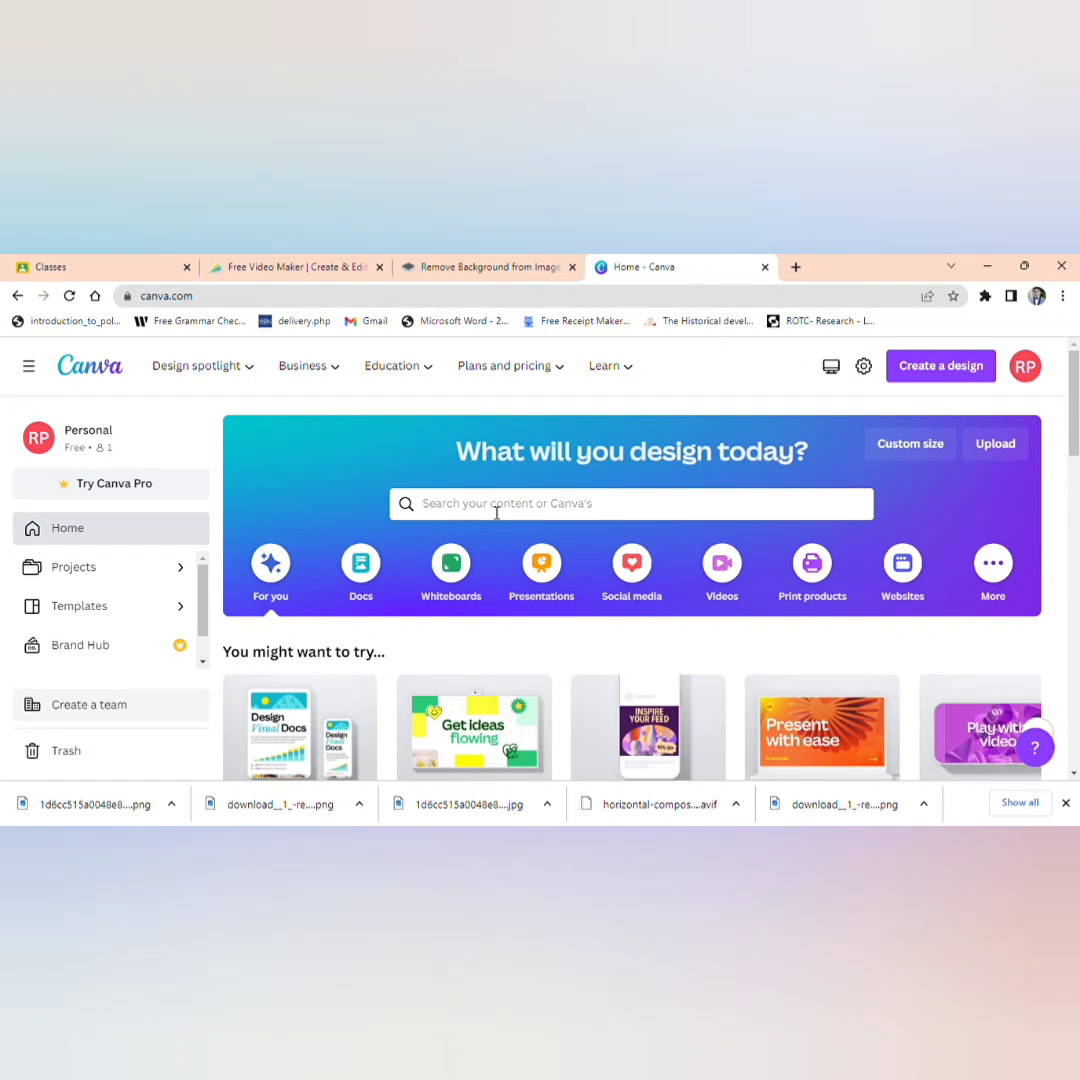
Step: Search Canva templates for 'birthday' from the home page search bar
click(632, 504)
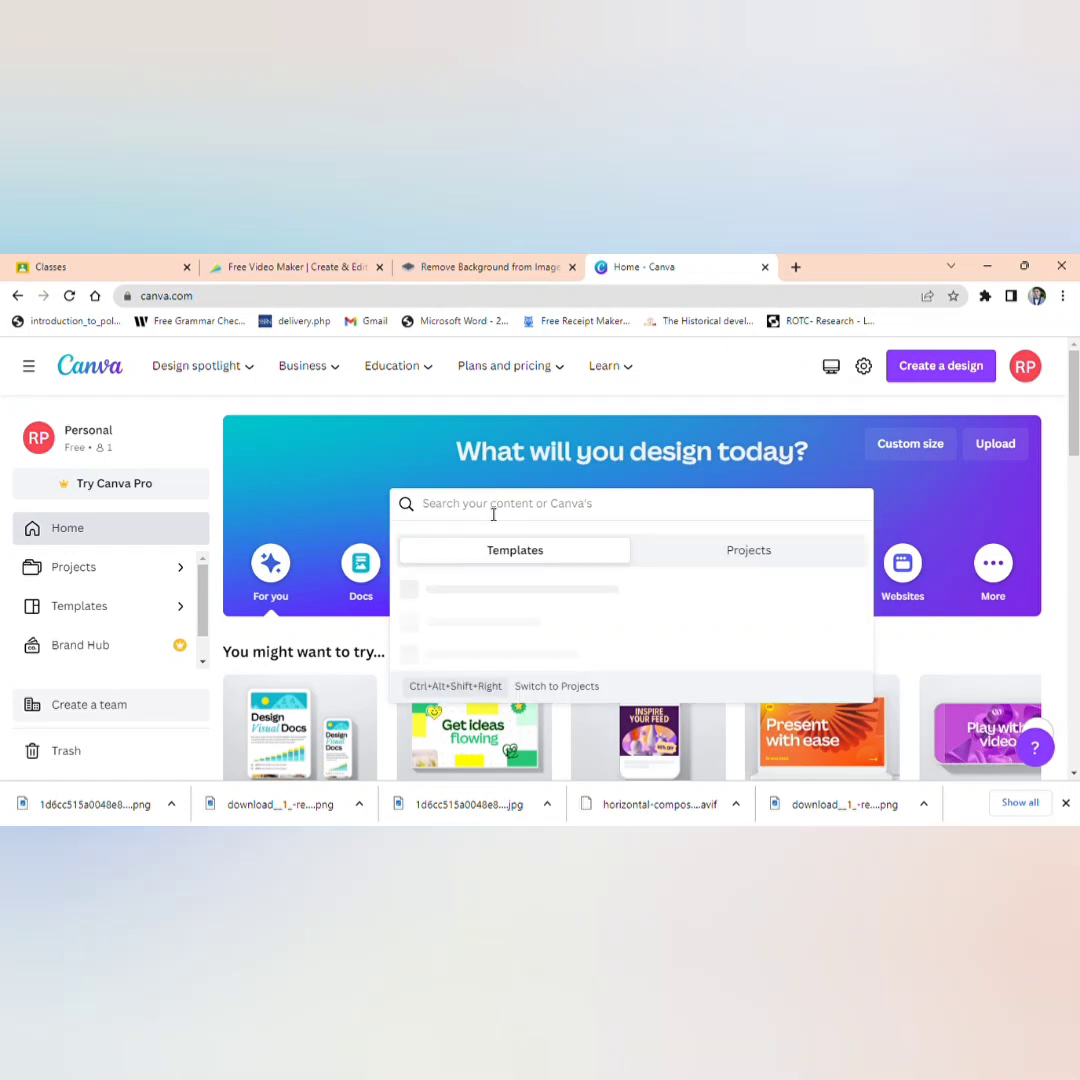
click(630, 504)
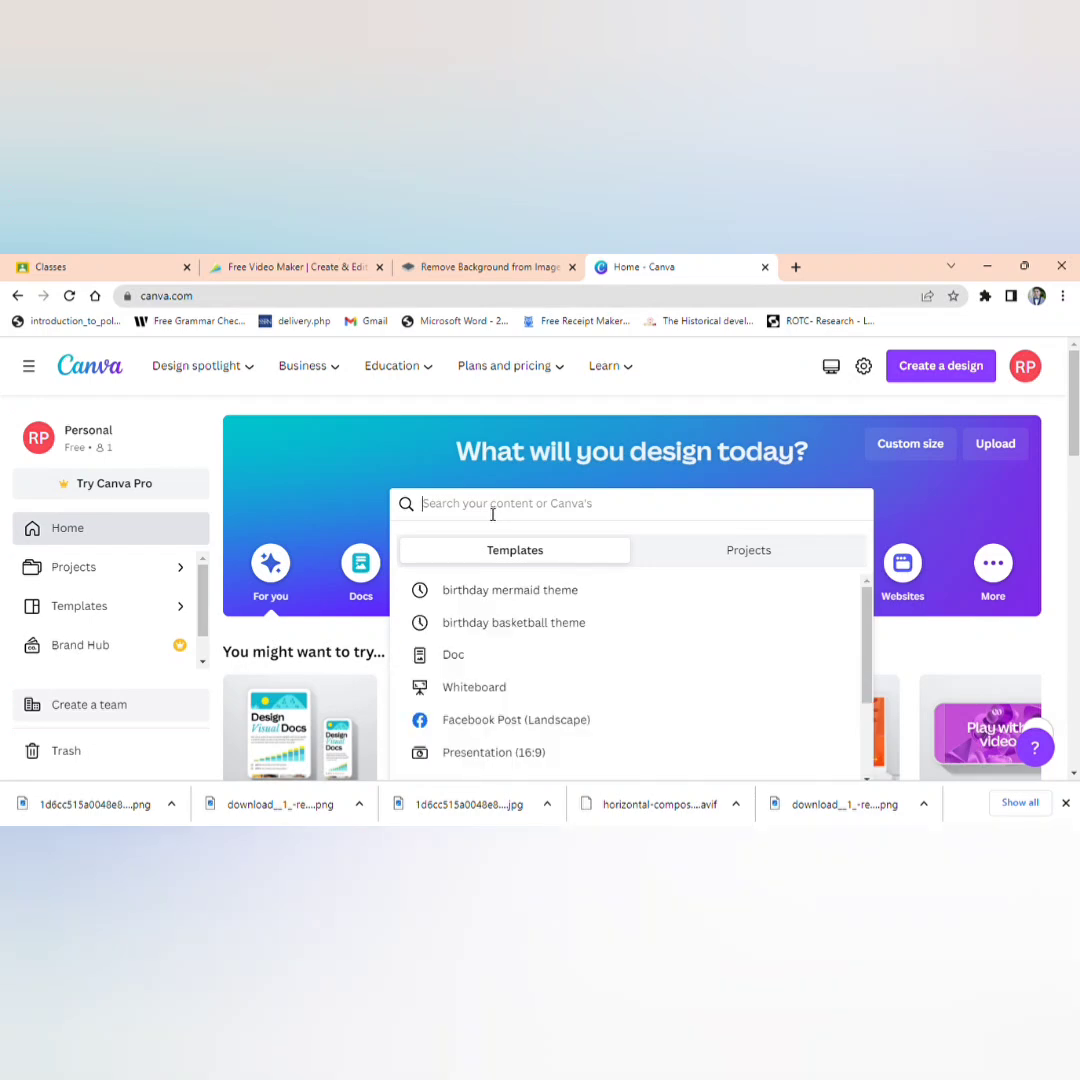
text(t)
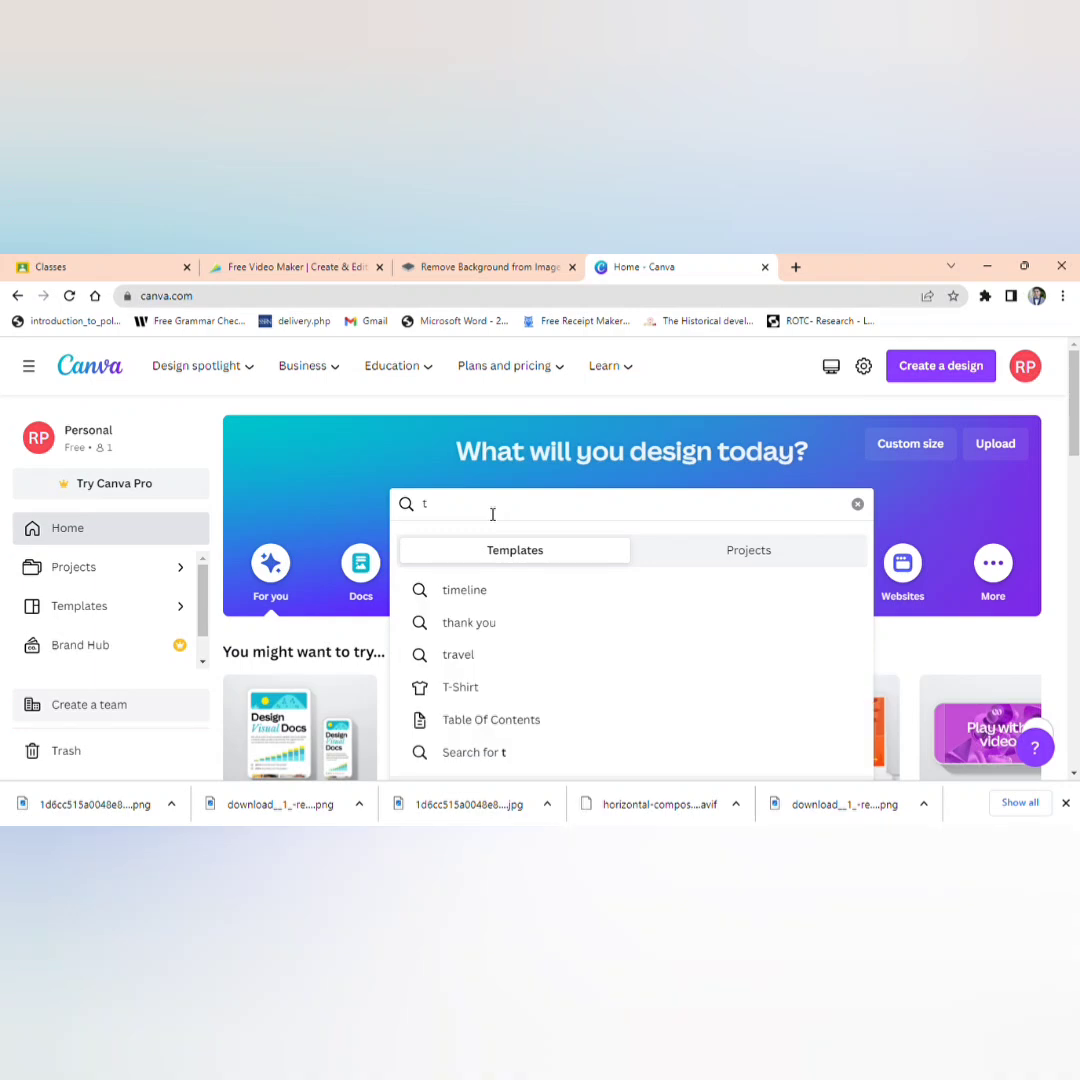
text(birthday)
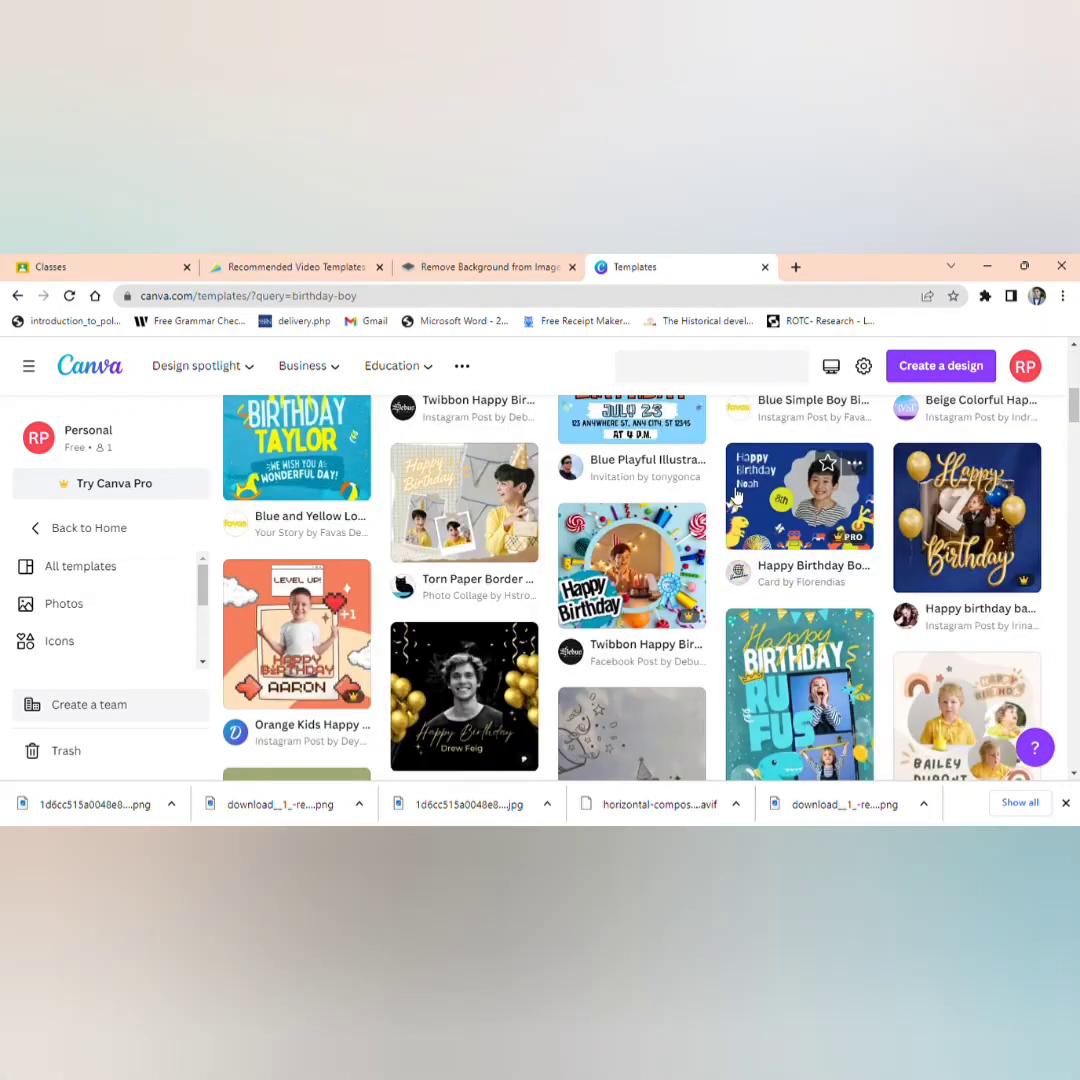
Step: Search 'birthday boy' and browse down through the 61,458 template results
text(birthday boy)
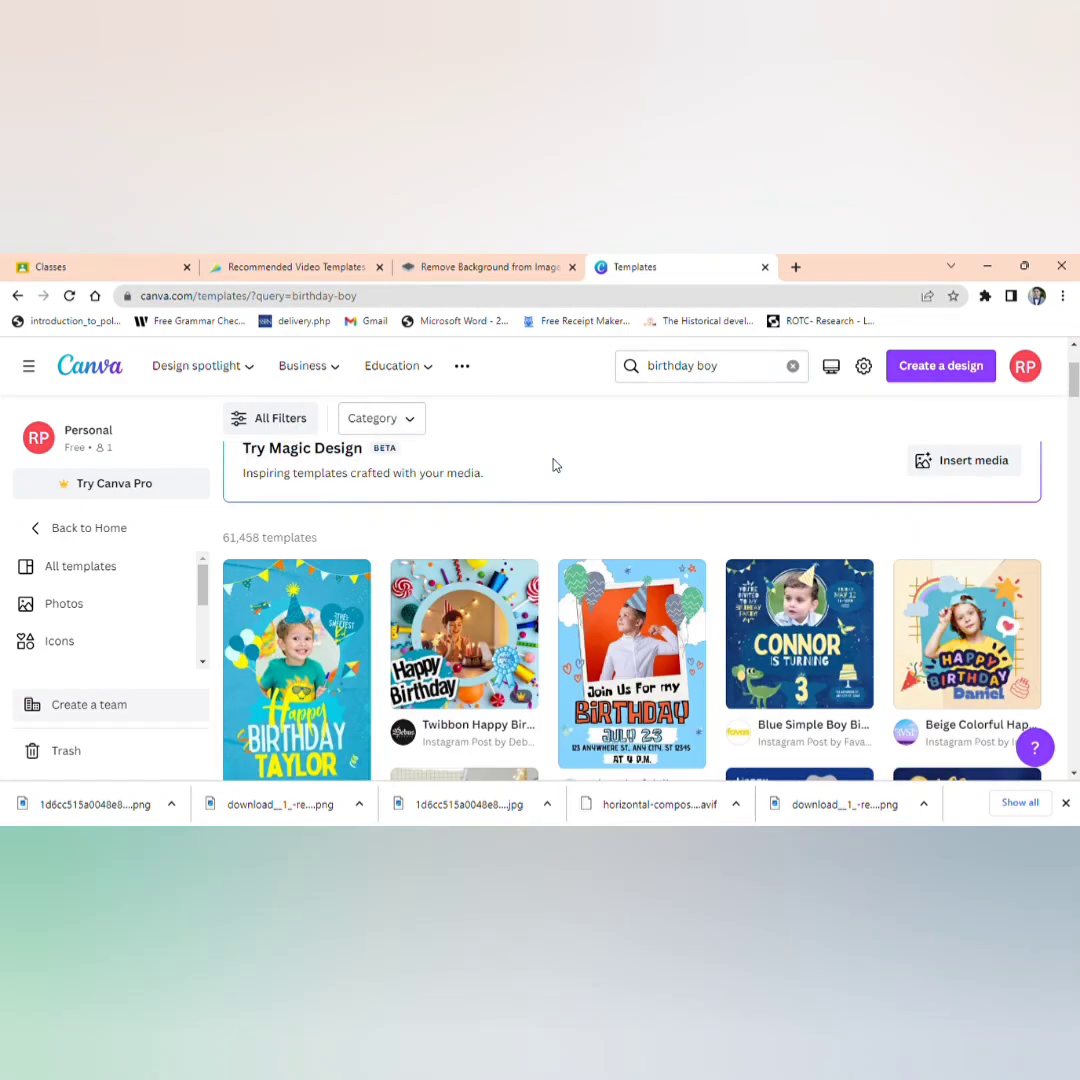
scroll(down, 3)
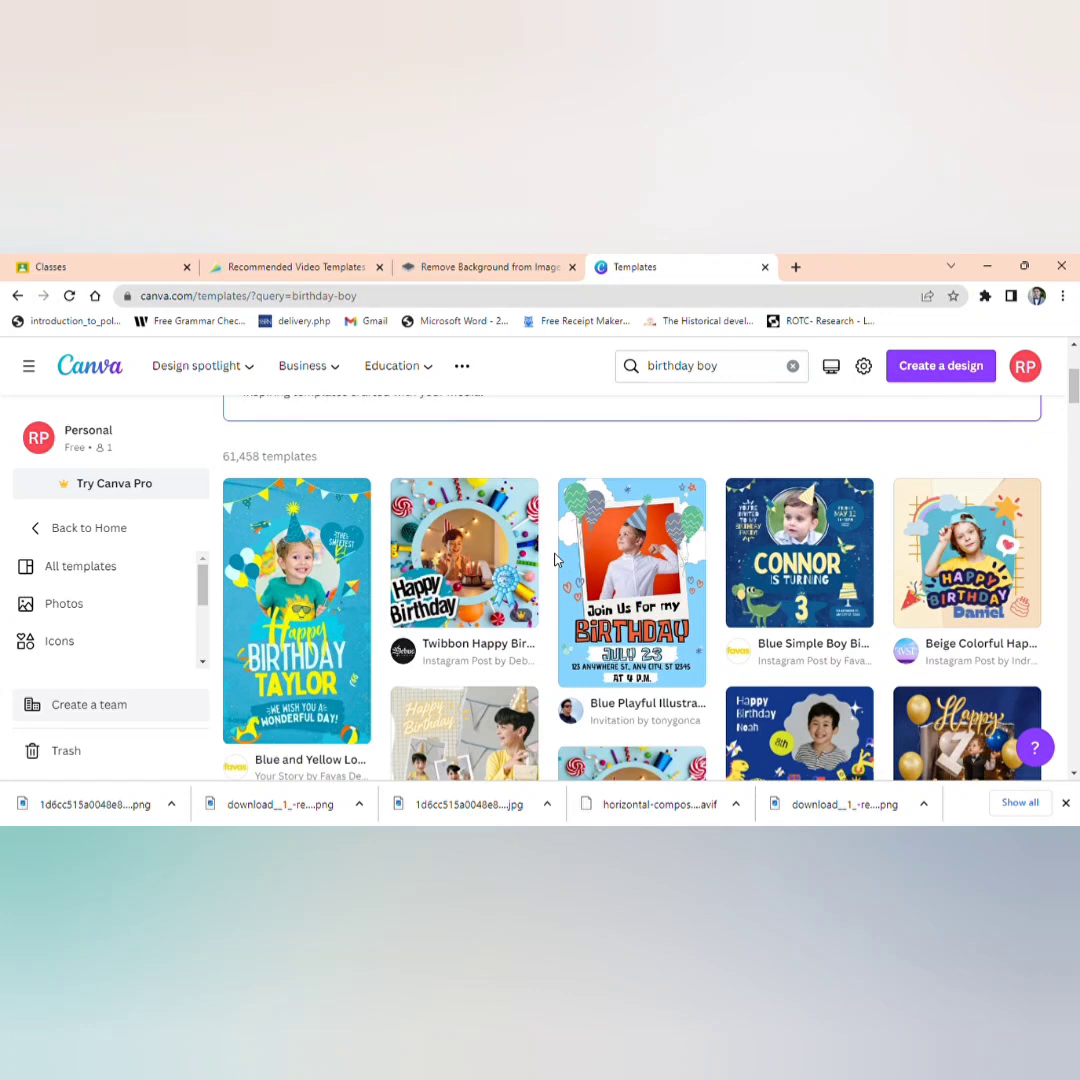
mouse_move(724, 606)
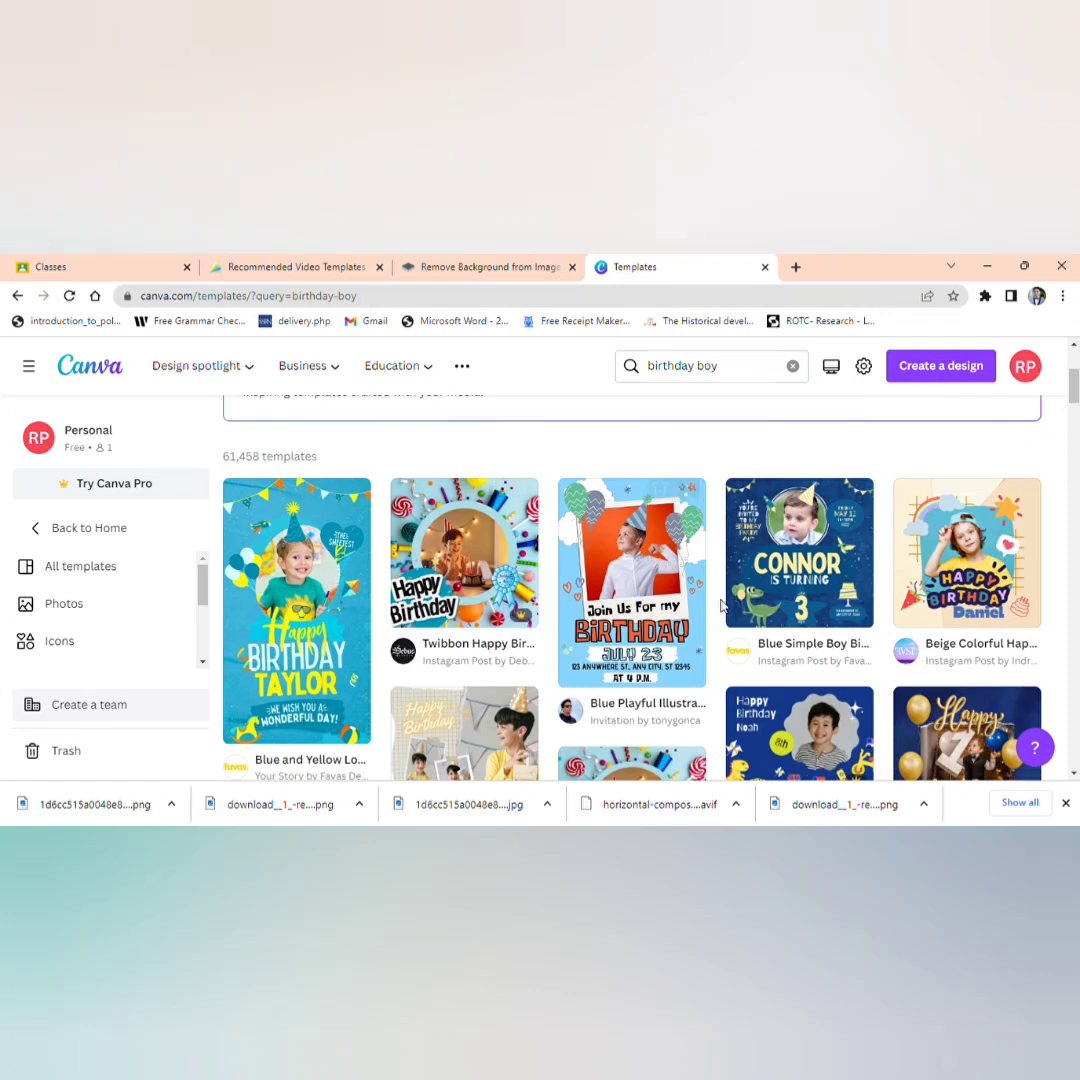
scroll(down, 3)
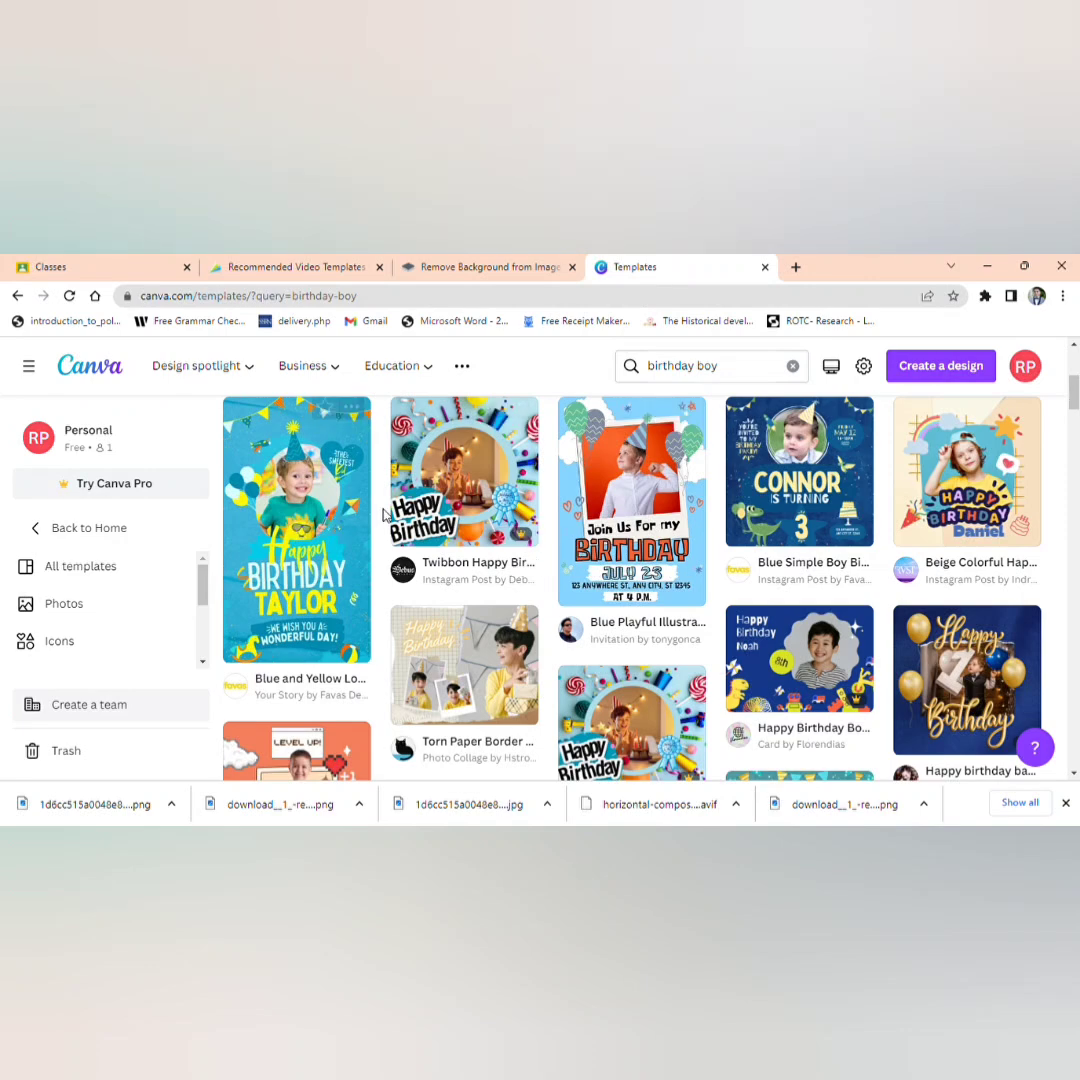
scroll(down, 3)
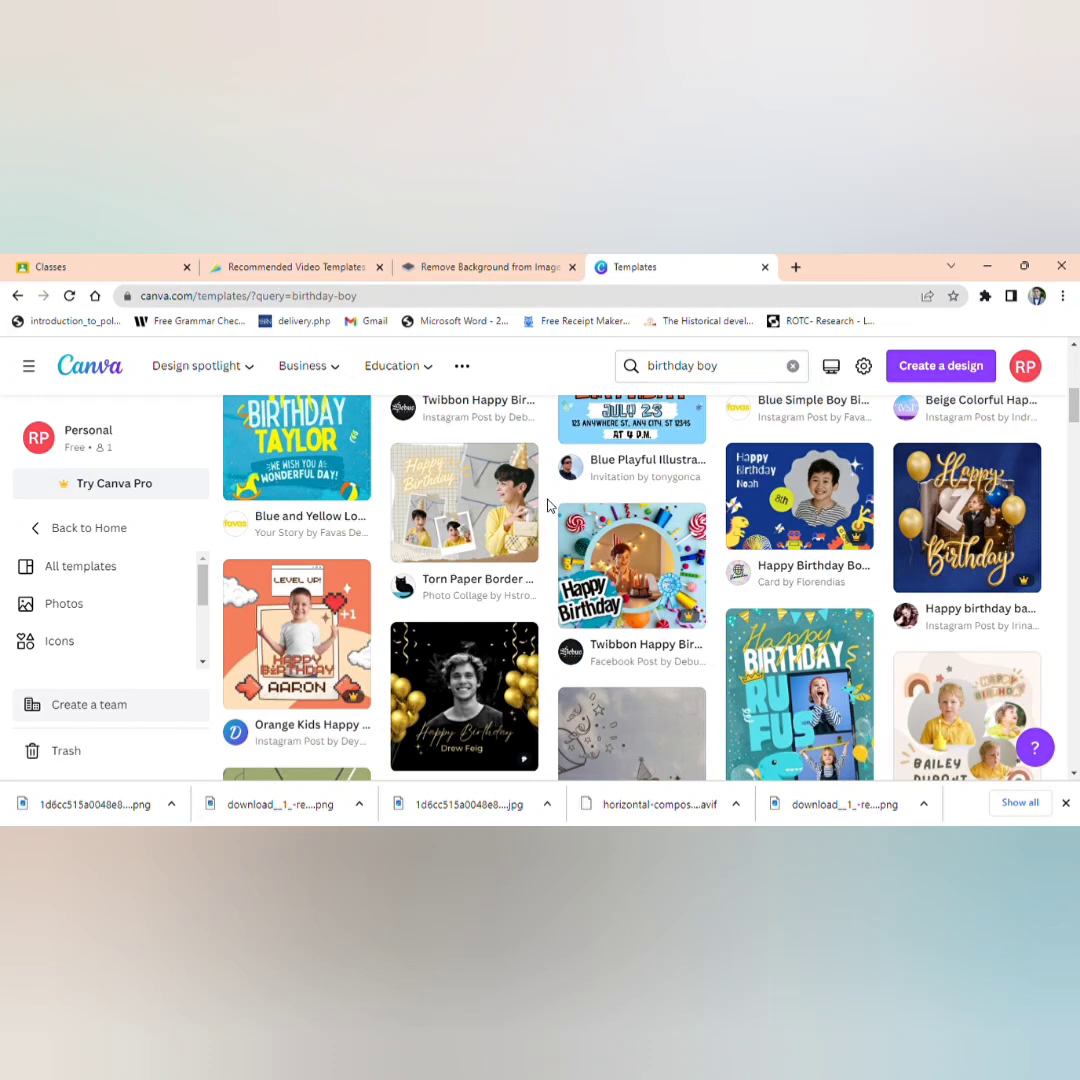
scroll(down, 3)
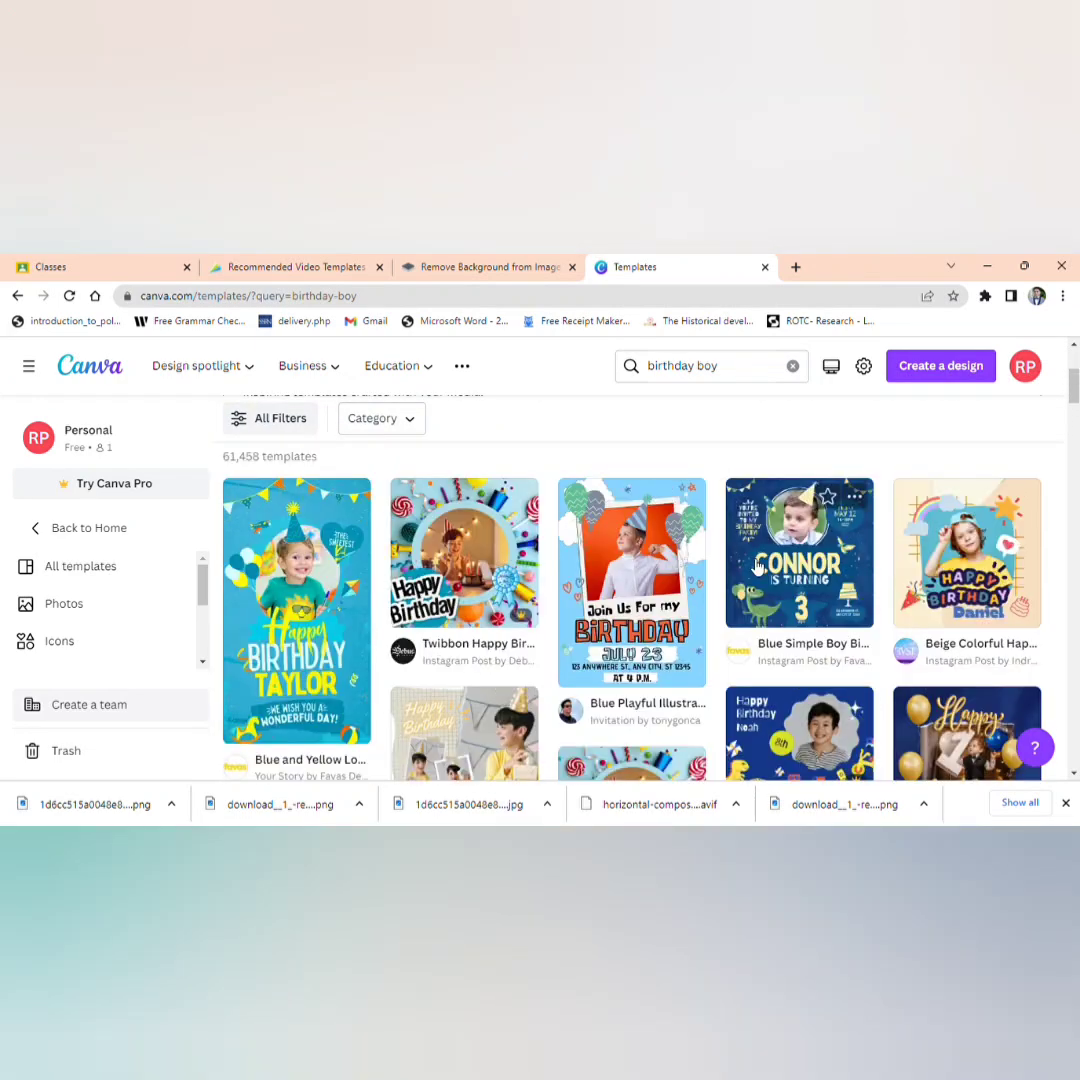
Step: Customize the Blue and Yellow Lovely Happy Birthday Greeting story template with the player cutout placed
click(296, 610)
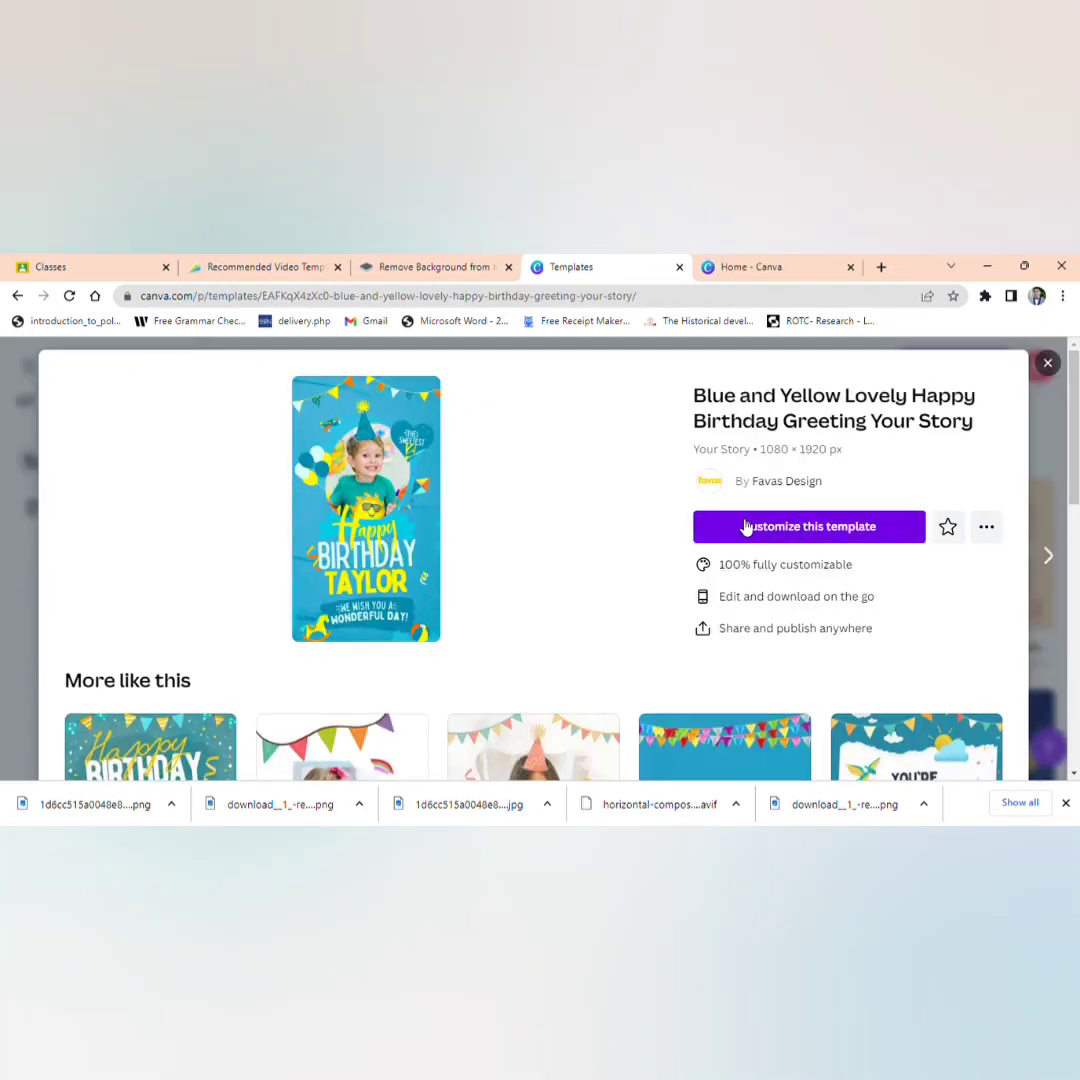
mouse_move(528, 472)
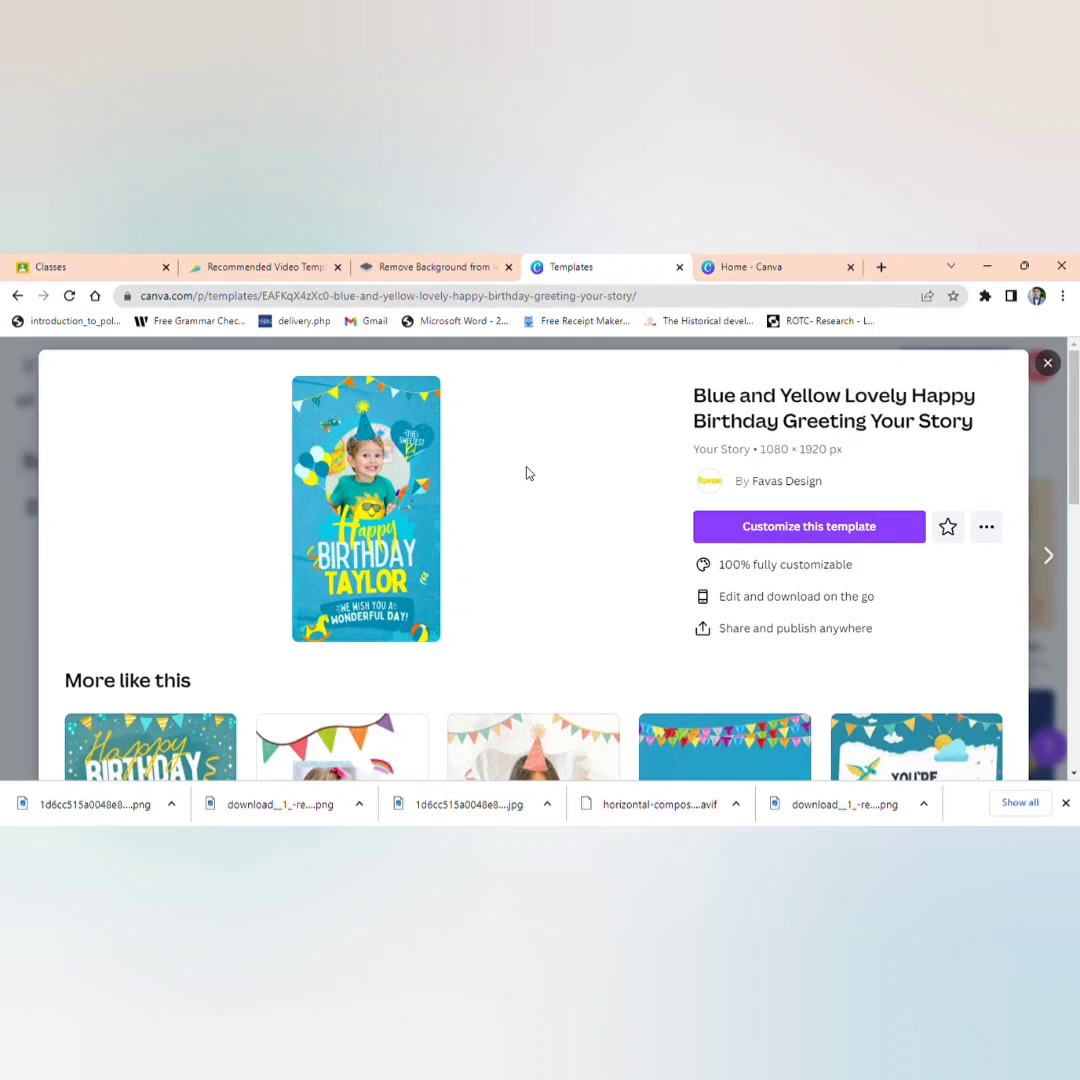
mouse_move(480, 466)
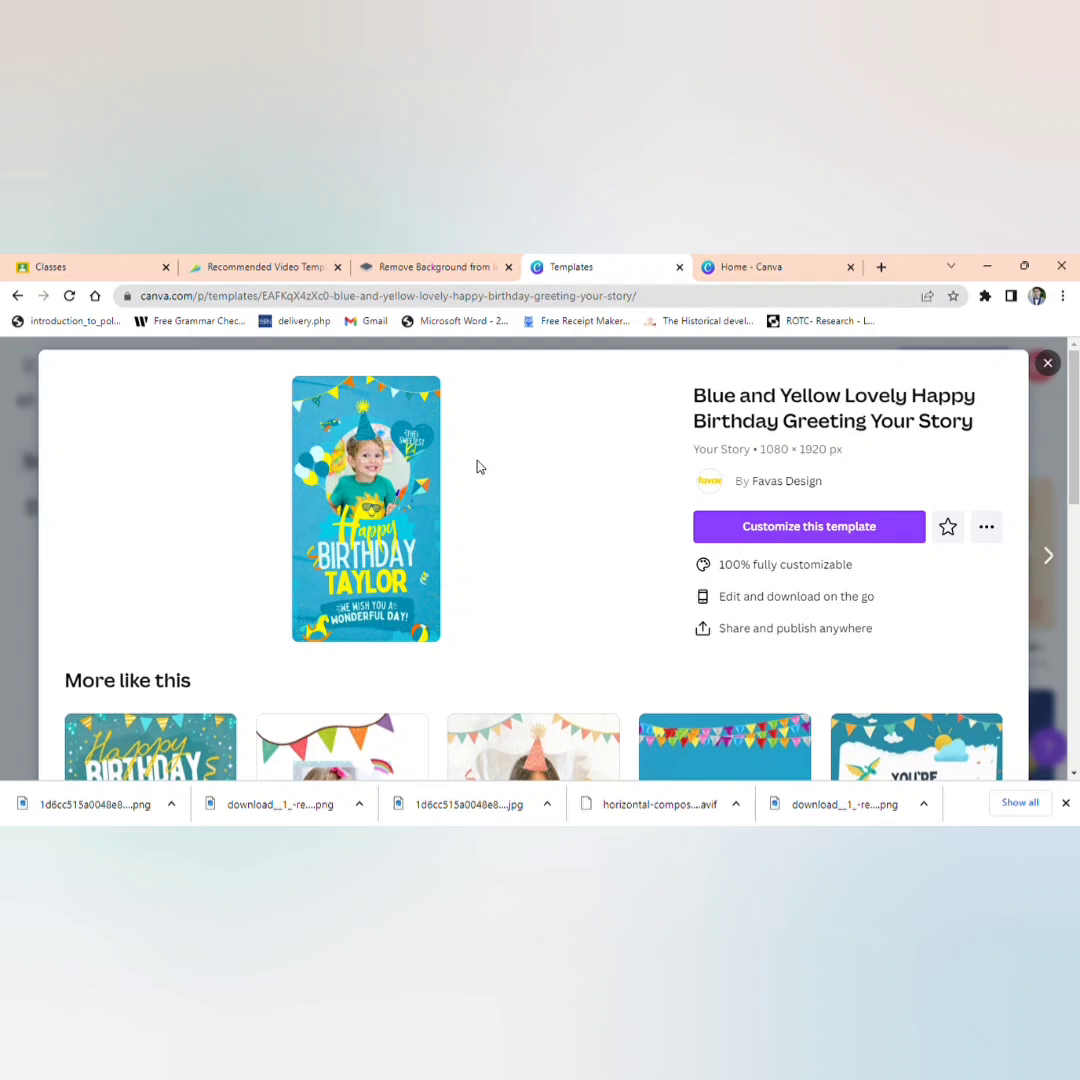
scroll(down, 3)
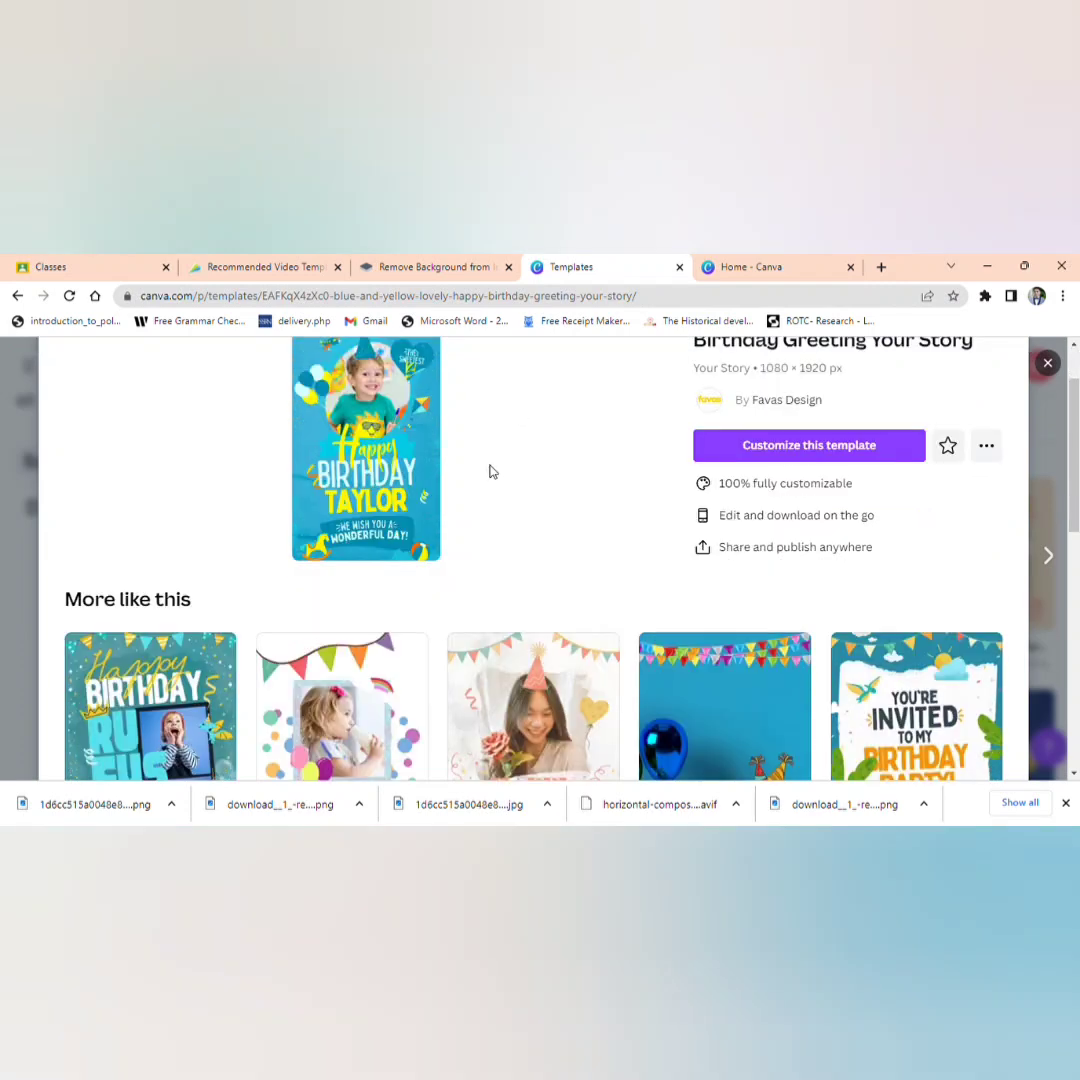
scroll(down, 3)
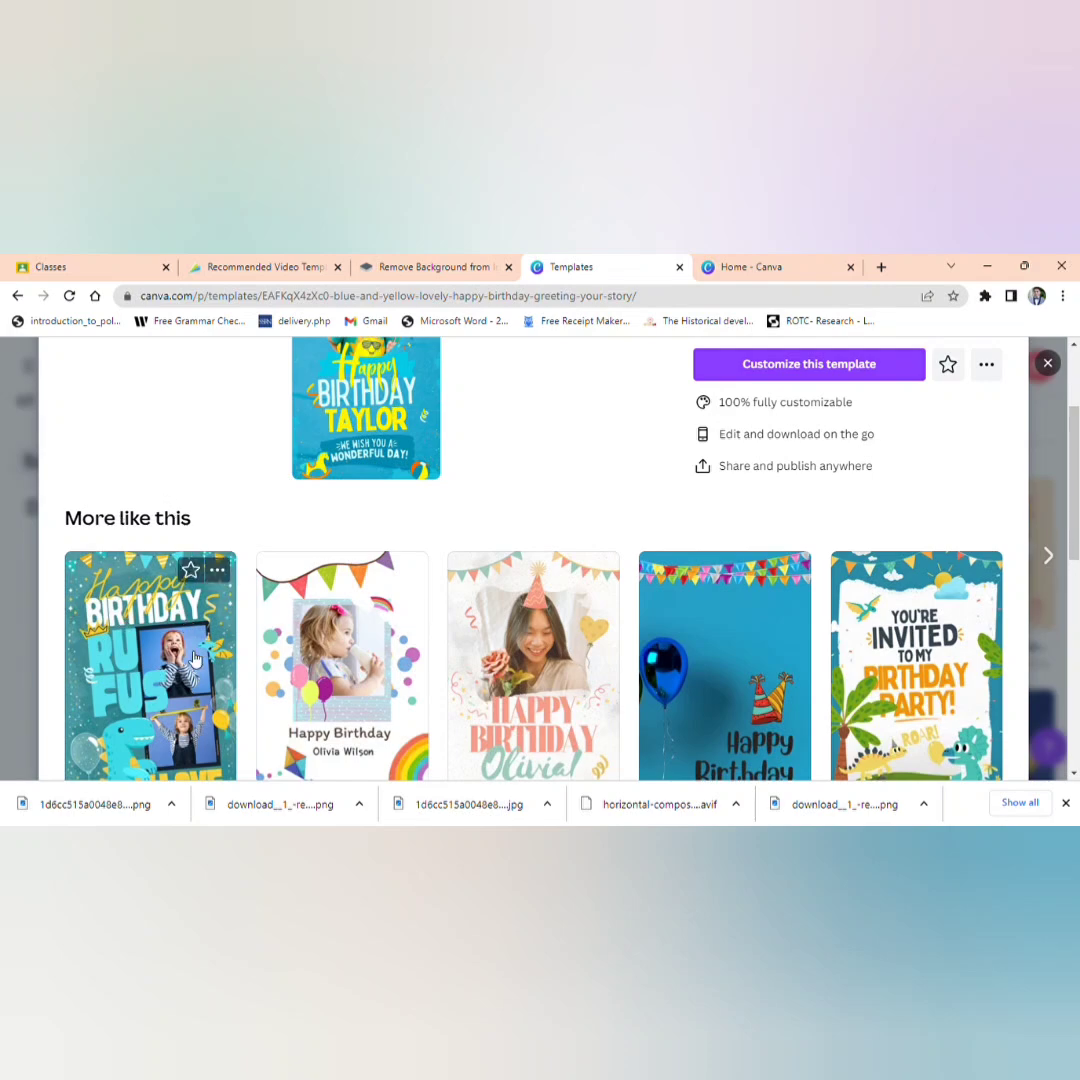
scroll(down, 3)
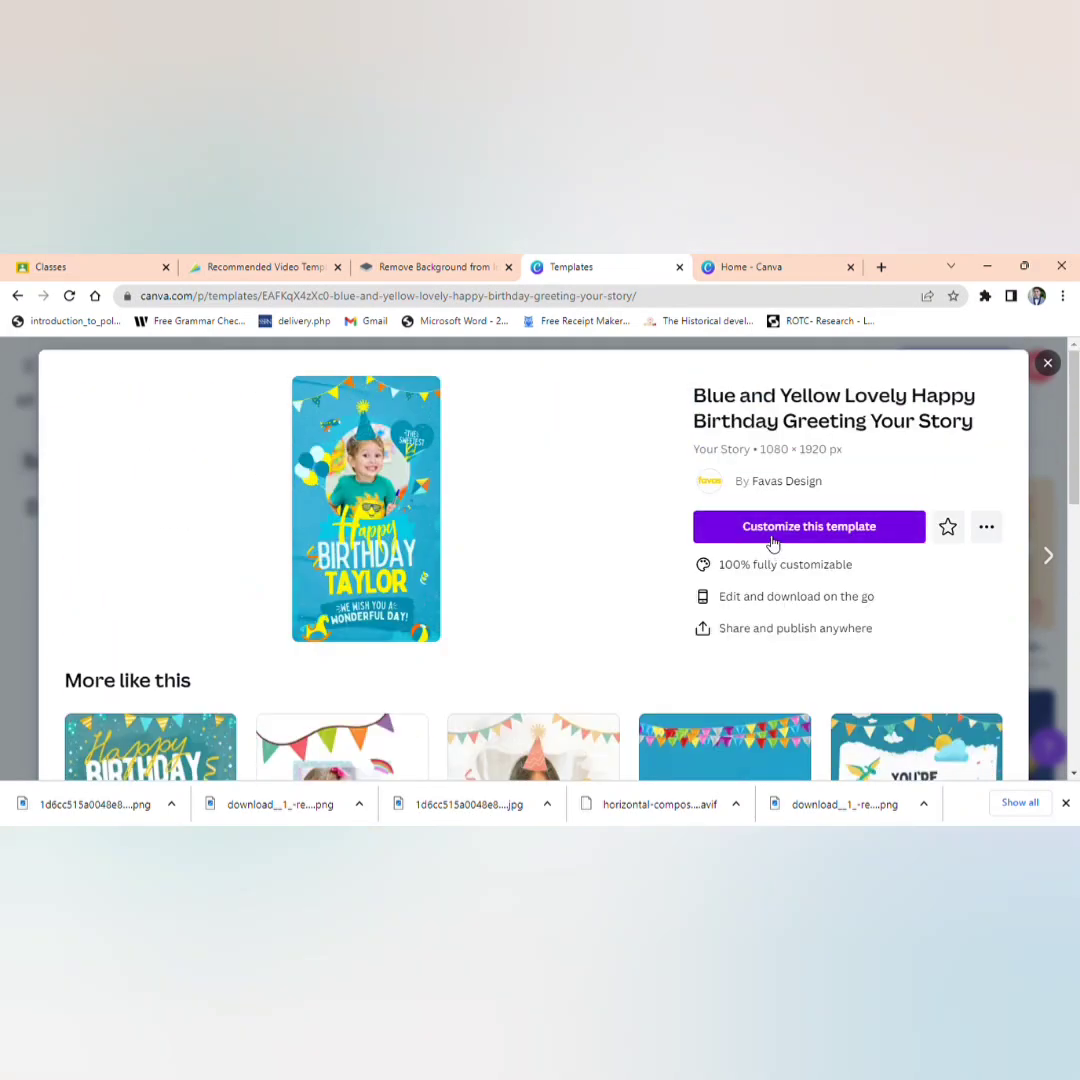
click(808, 526)
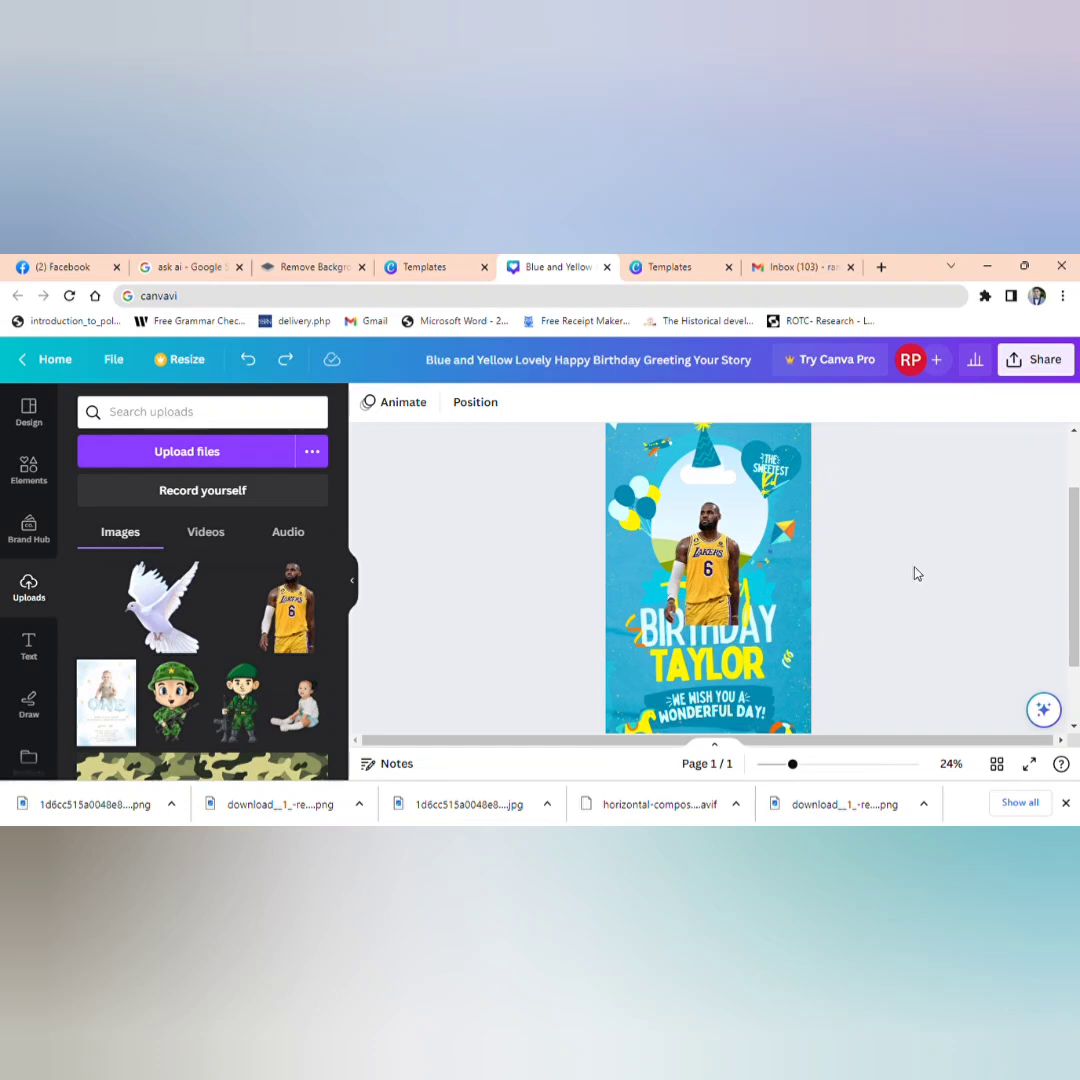
Step: Delete the top-left balloon decoration and select the Happy headline text
click(700, 560)
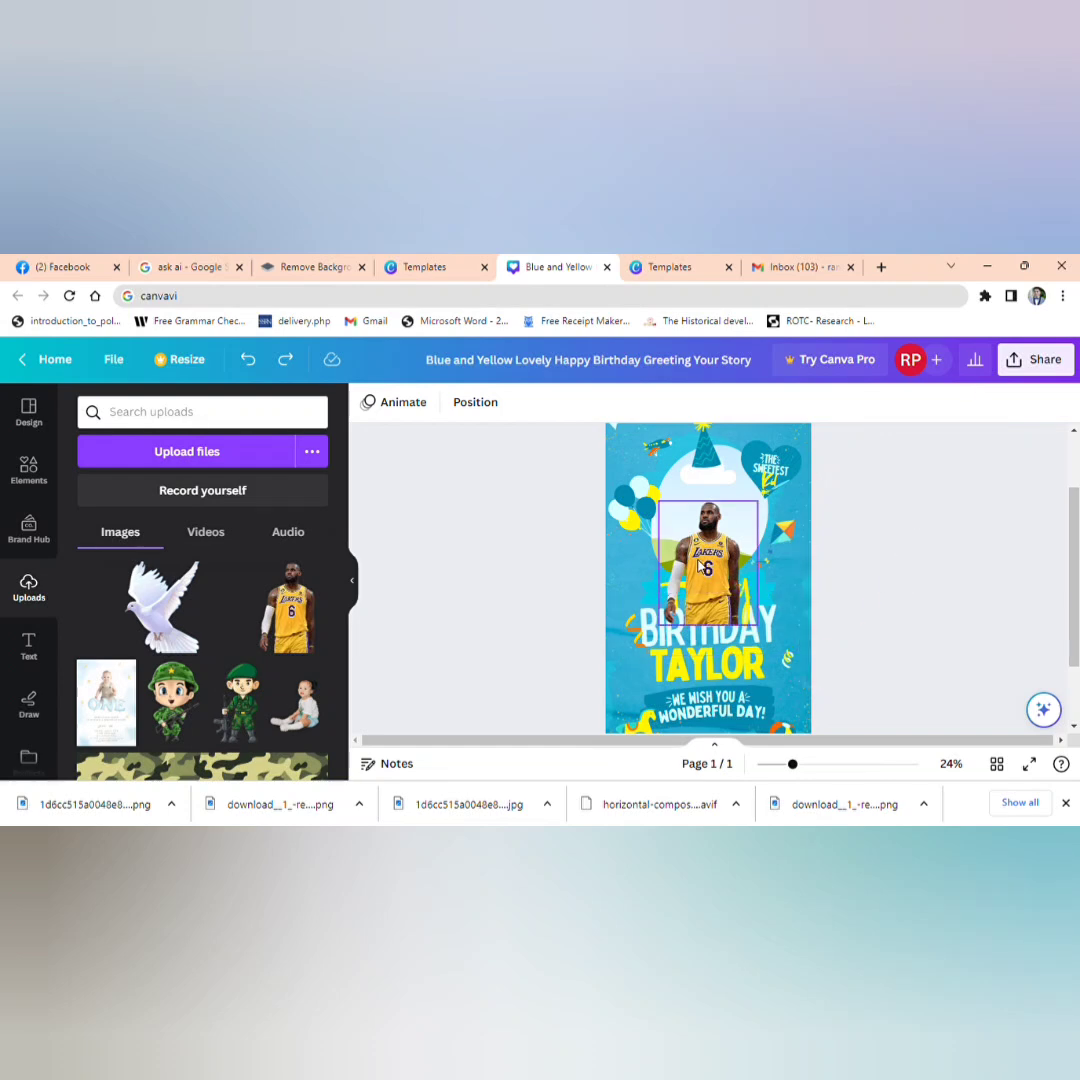
click(708, 560)
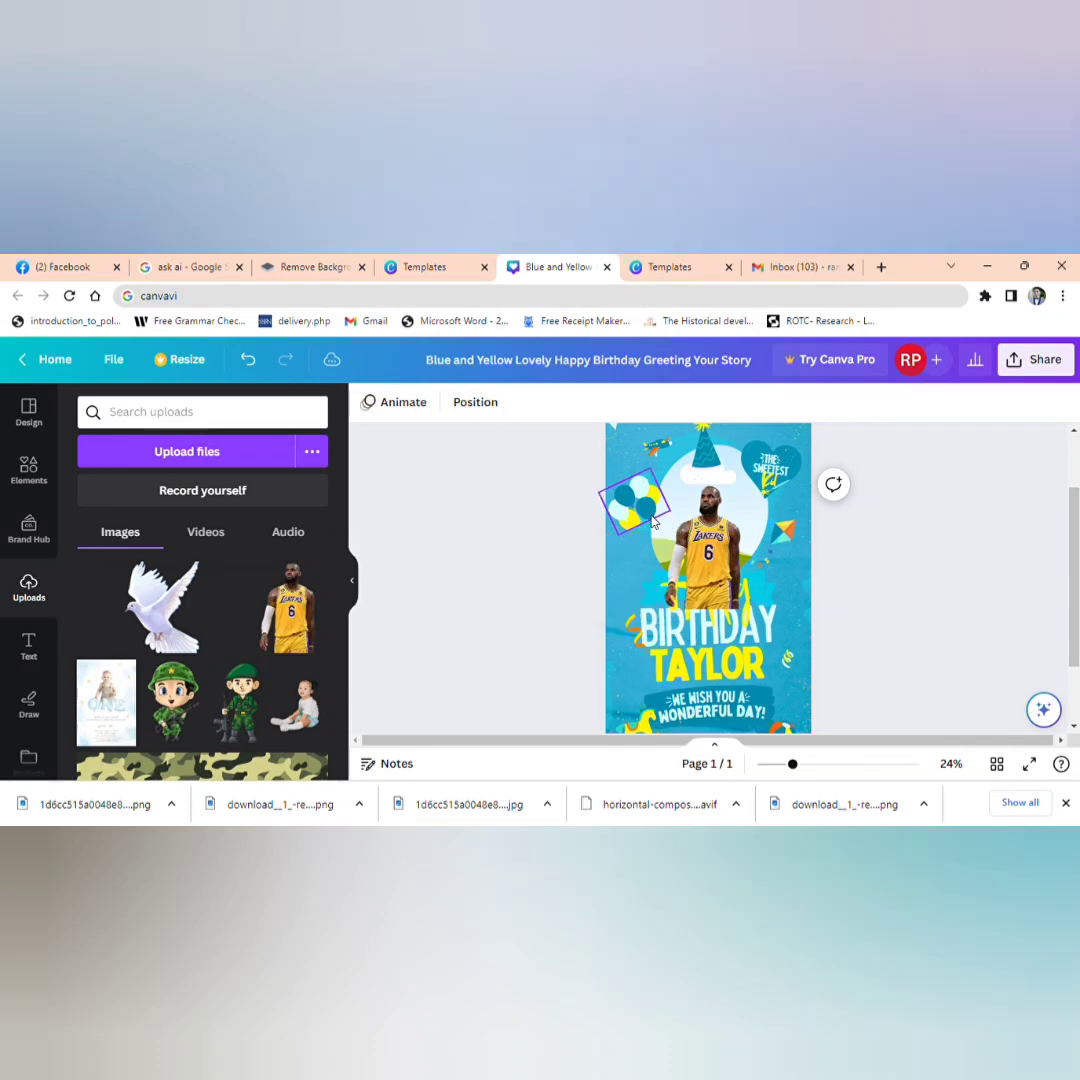
click(710, 520)
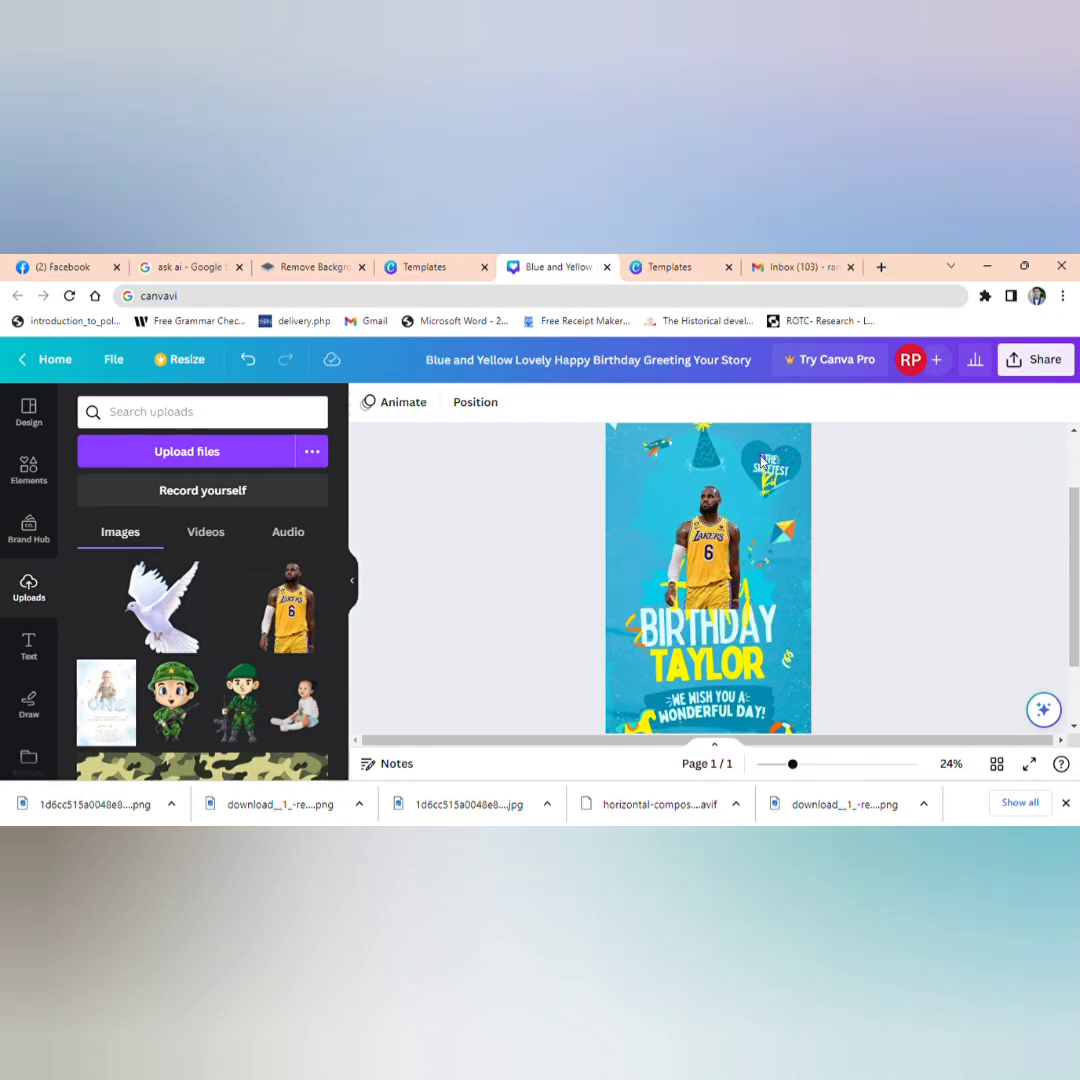
click(770, 476)
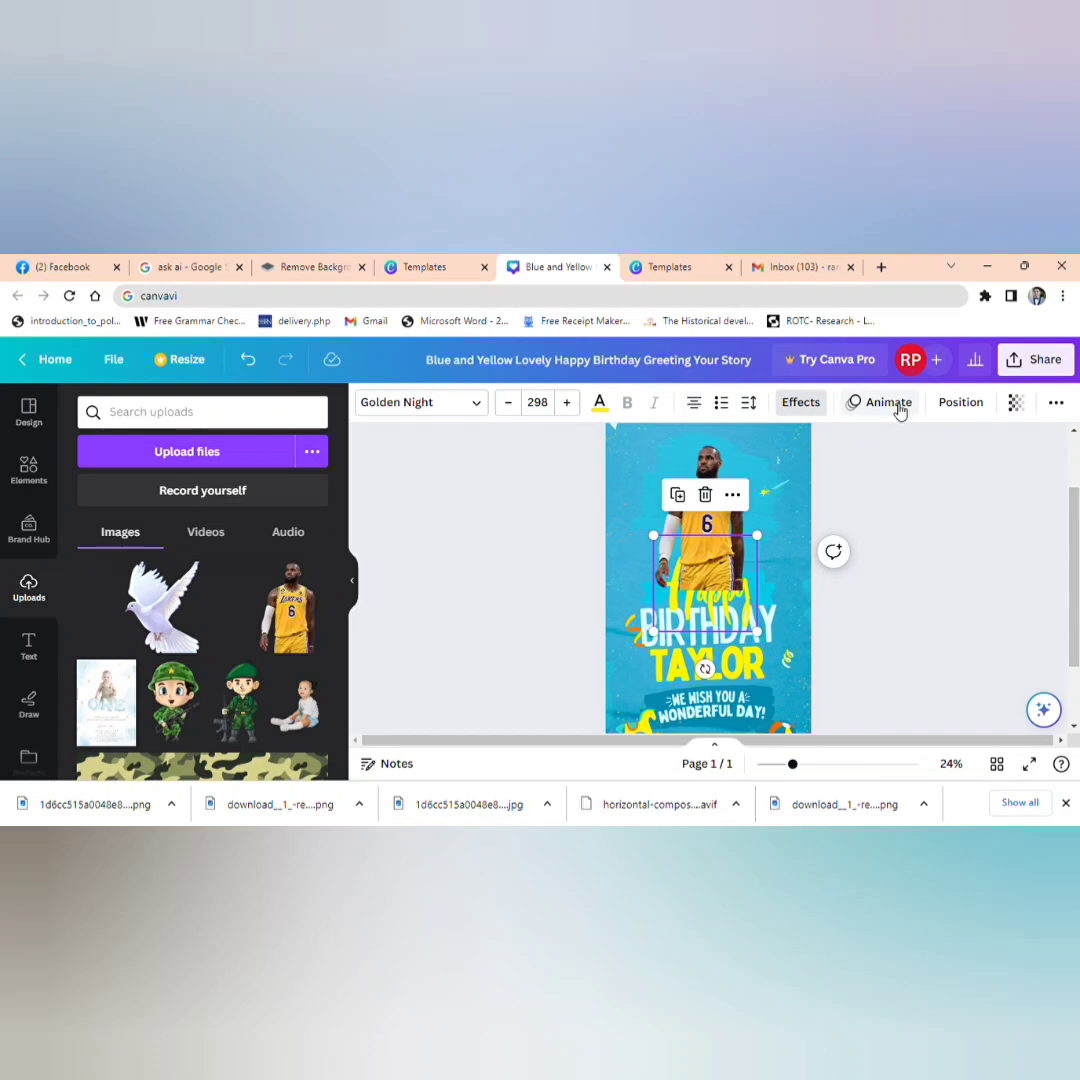
Step: Colour the Happy headline with the red brand colour and edit TAYLOR into LEBRON
click(960, 402)
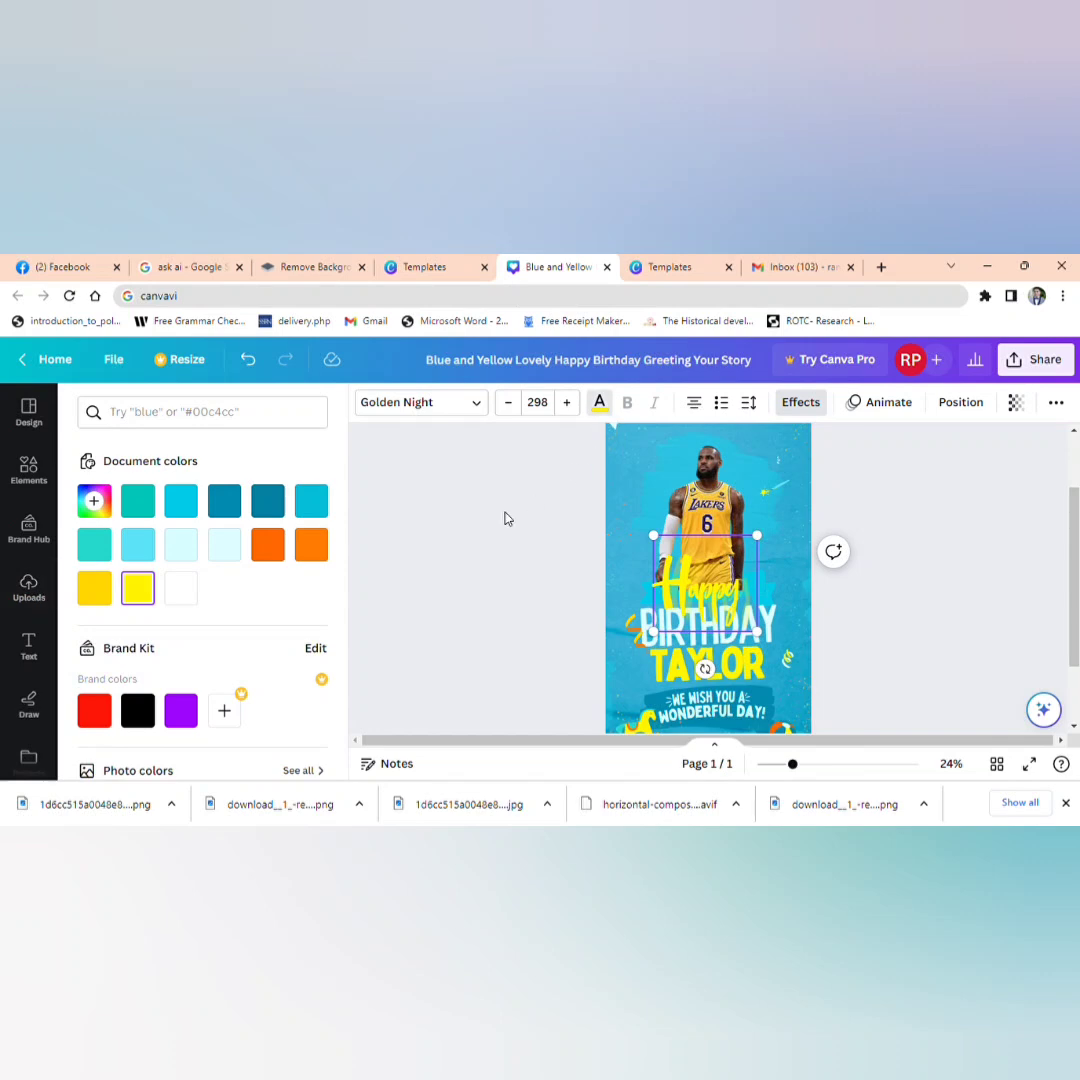
click(94, 710)
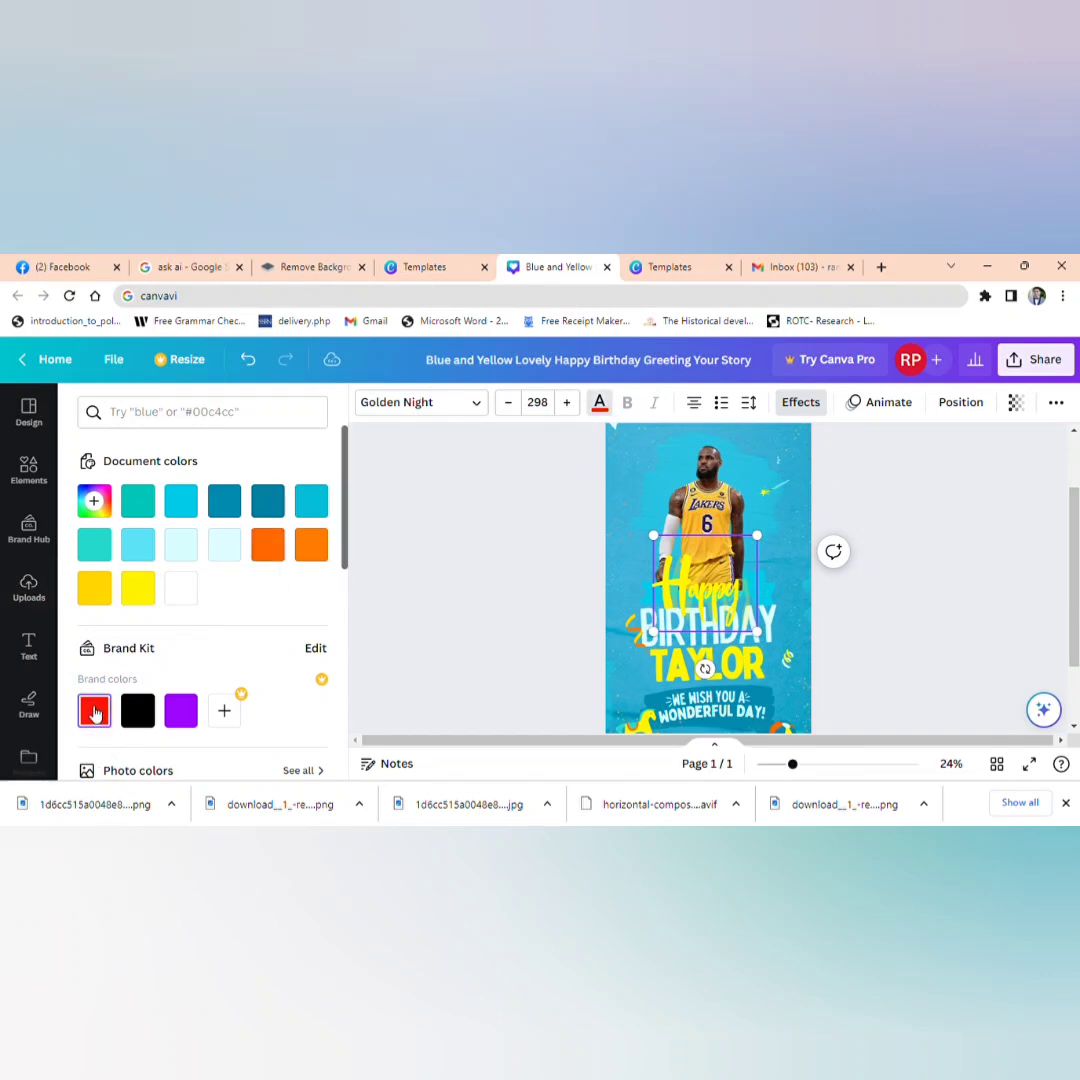
click(94, 710)
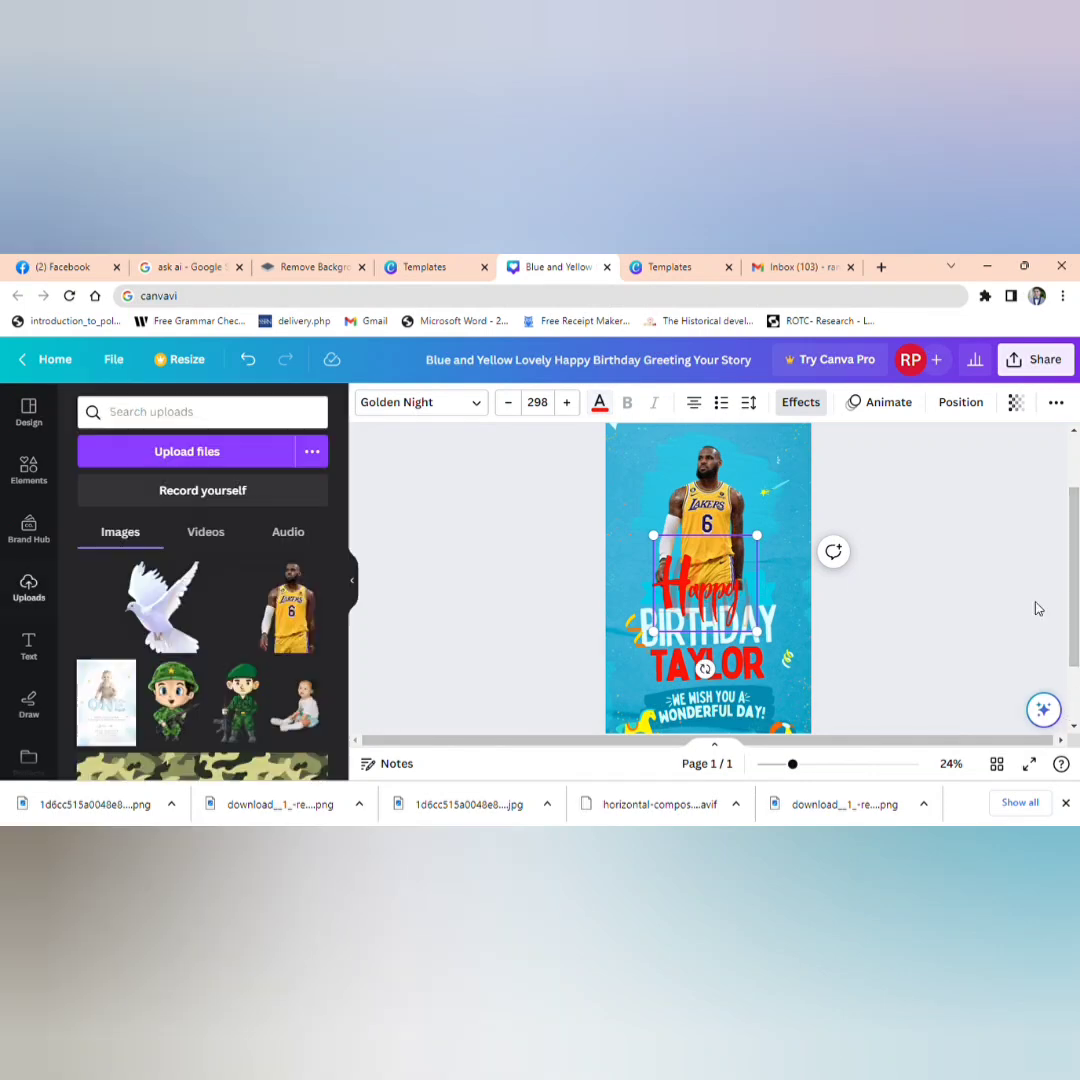
click(700, 660)
text(LEBRON)
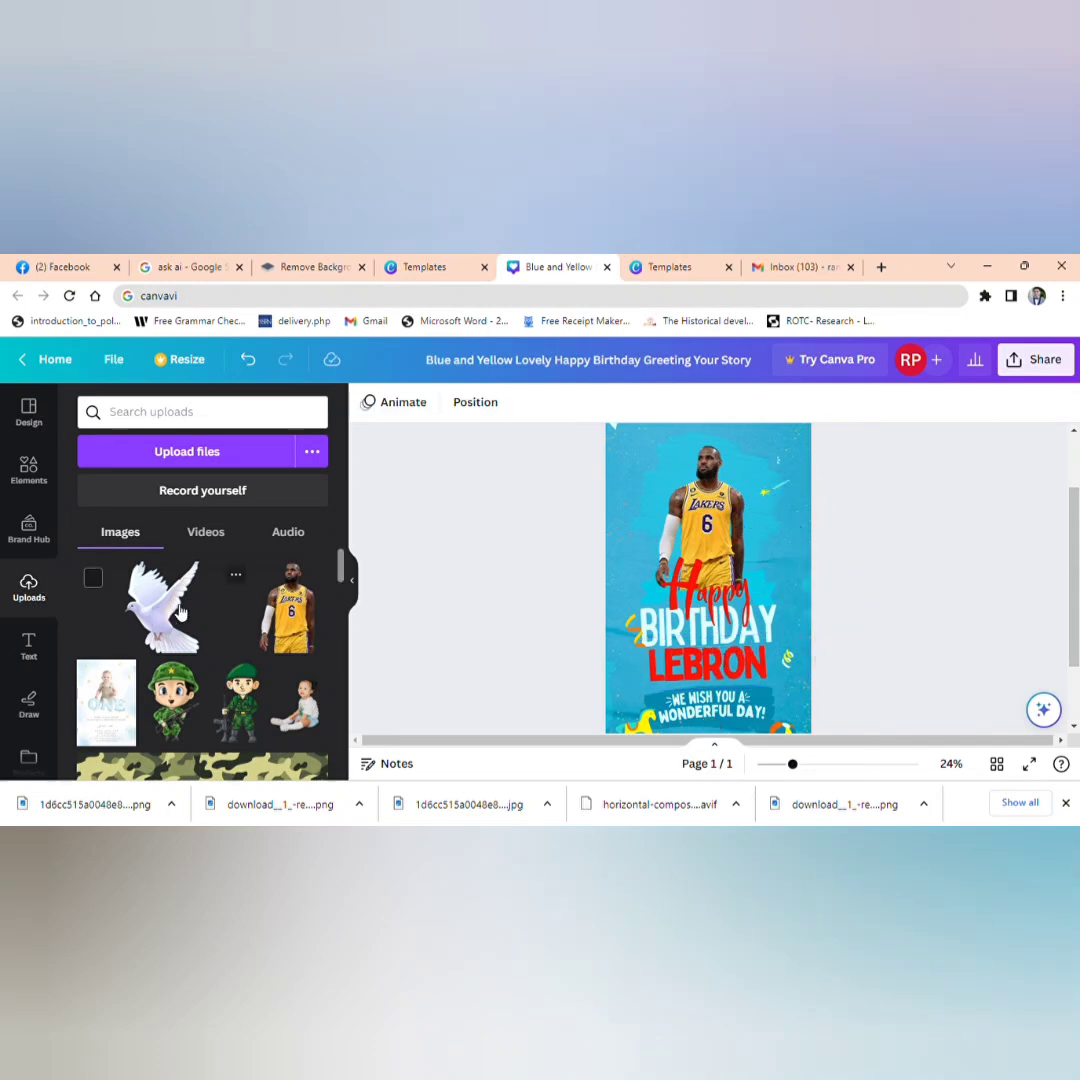
Step: Add the dove, duplicate it to the top-left corner, and flip that copy horizontally
click(700, 560)
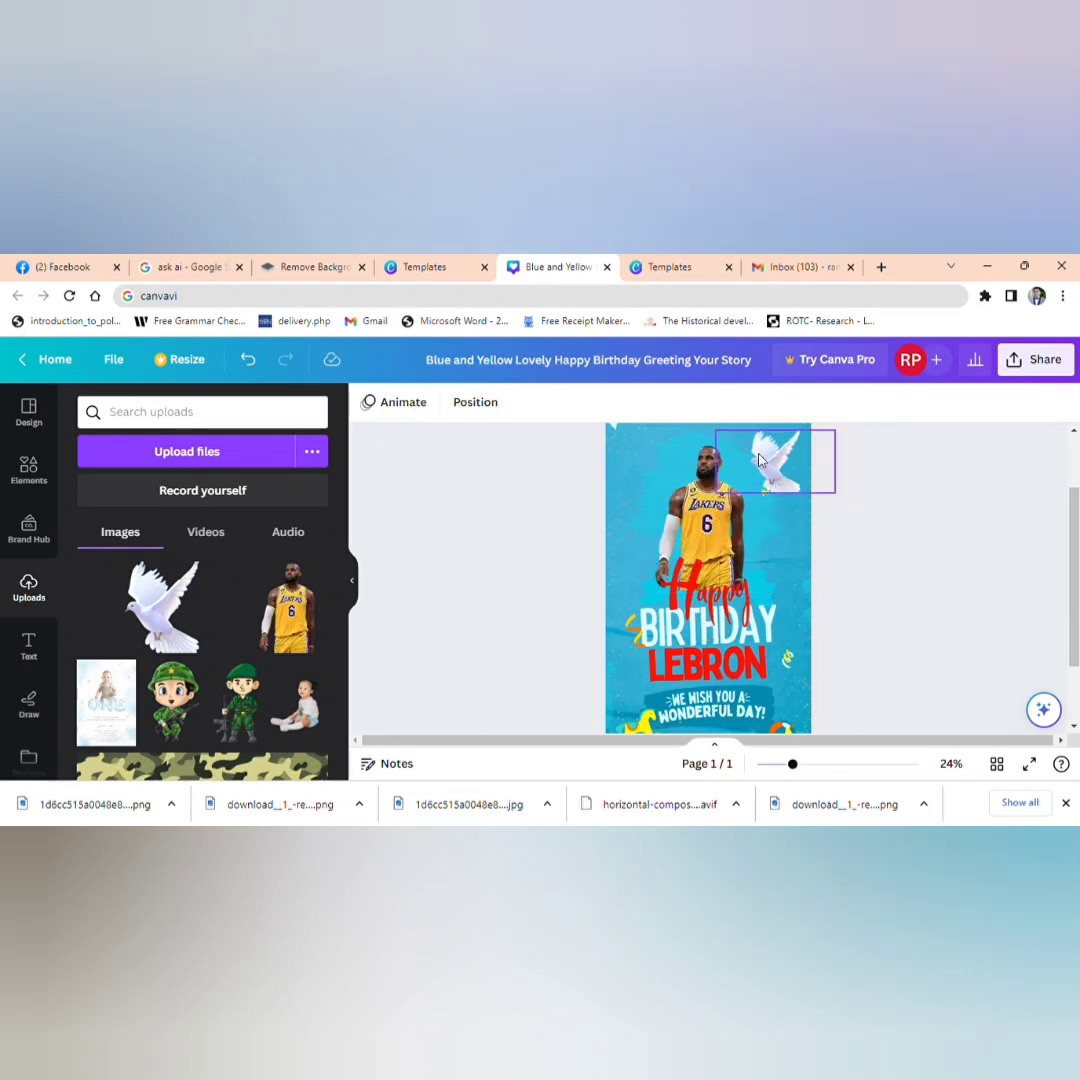
click(764, 460)
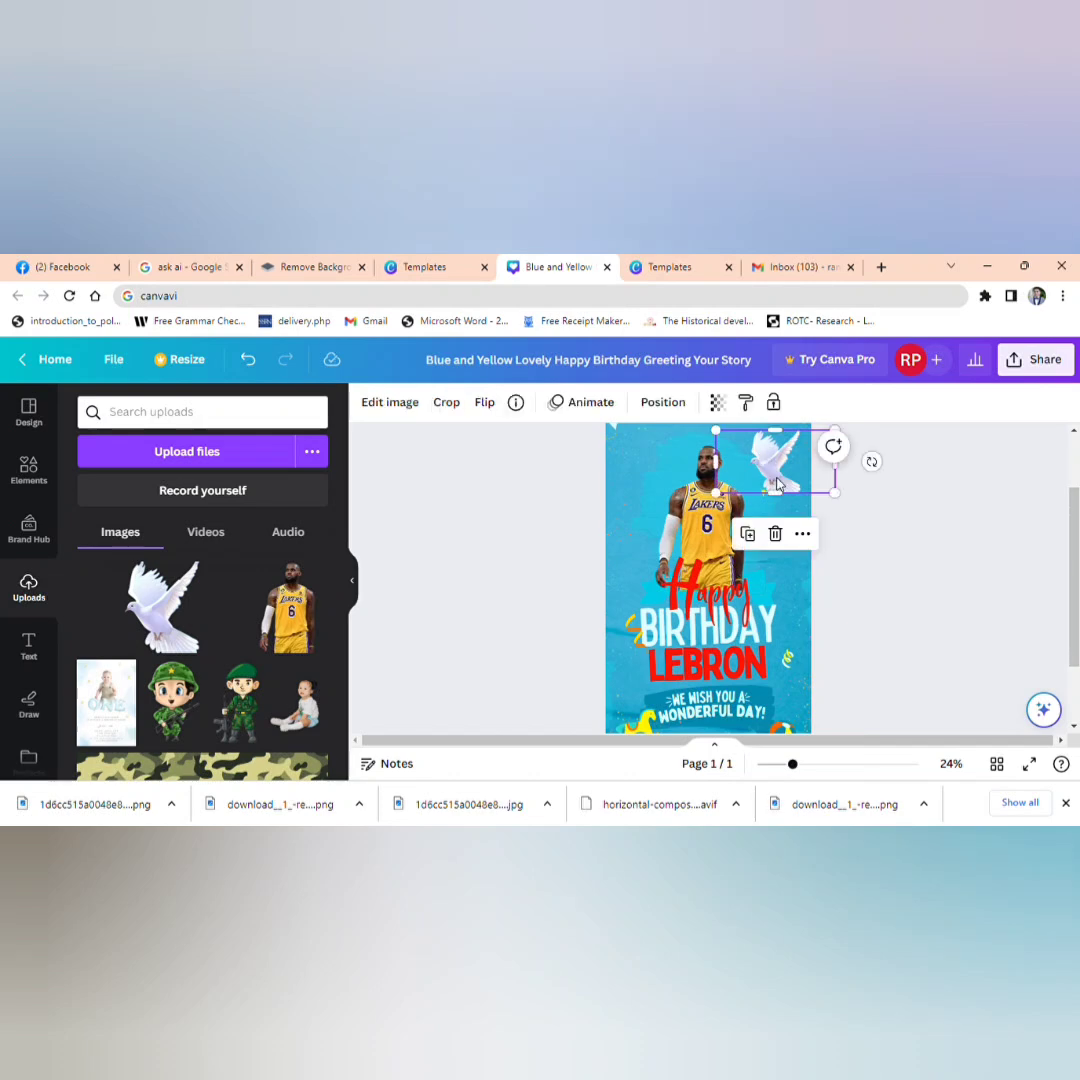
drag(764, 460, 644, 460)
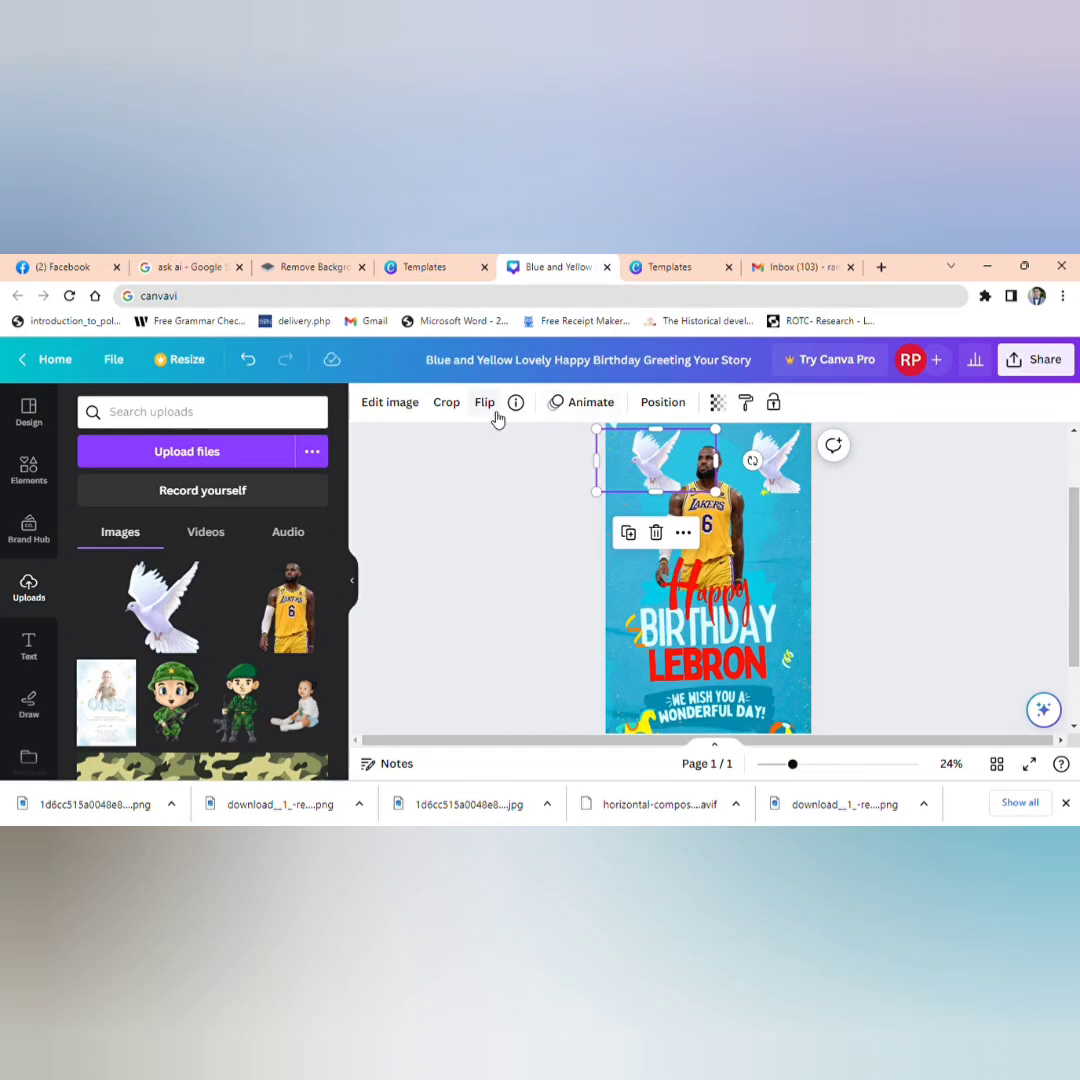
click(484, 402)
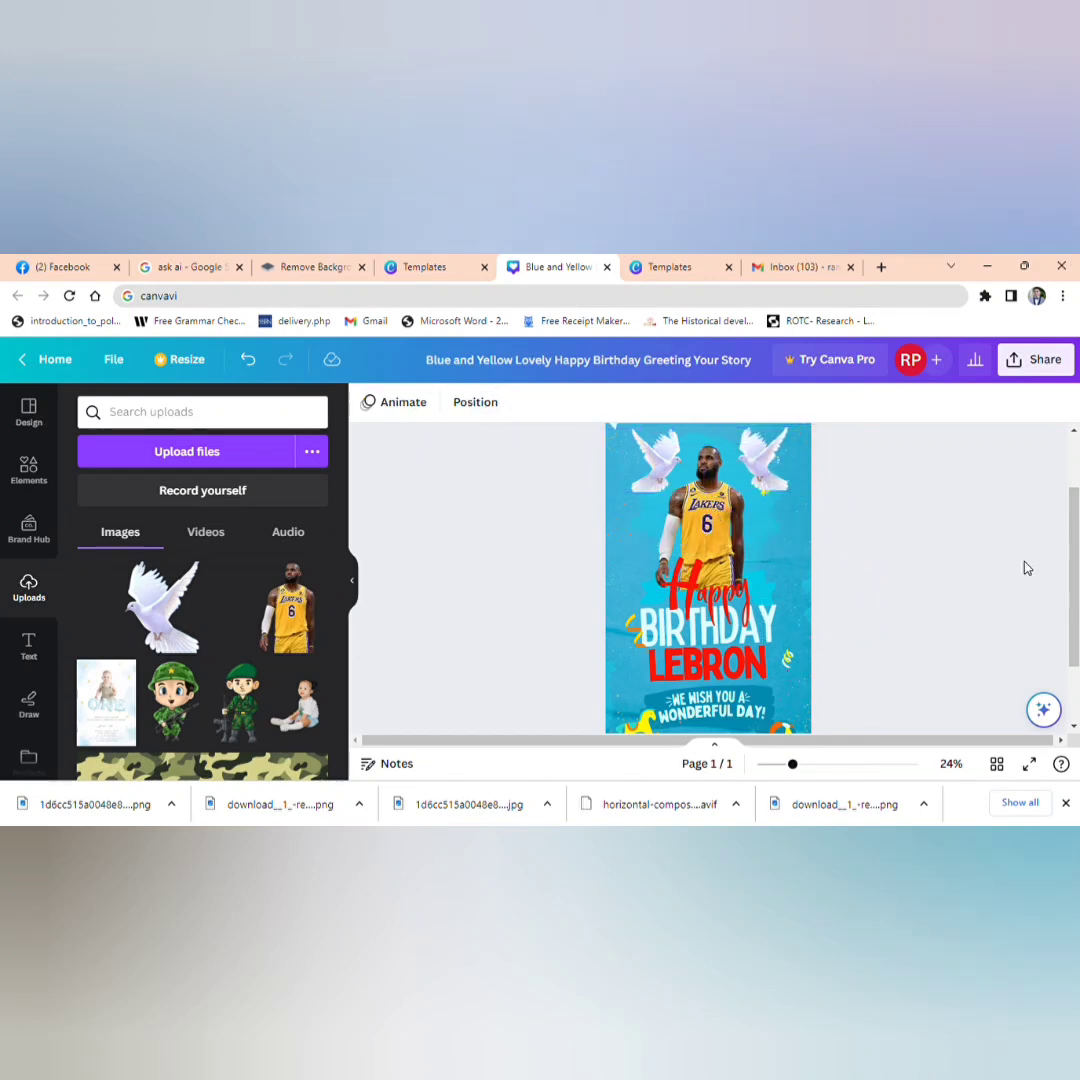
mouse_move(966, 570)
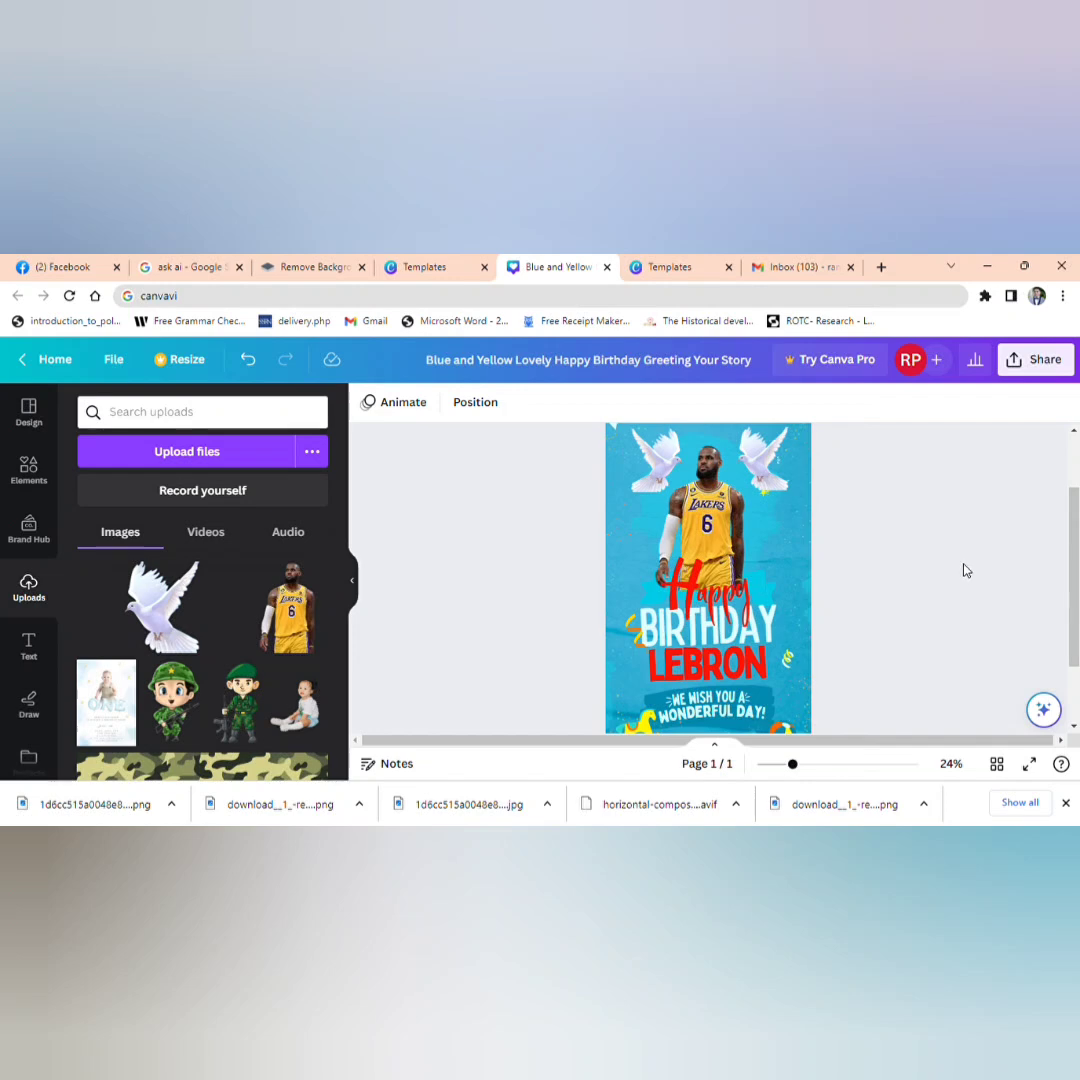
scroll(down, 3)
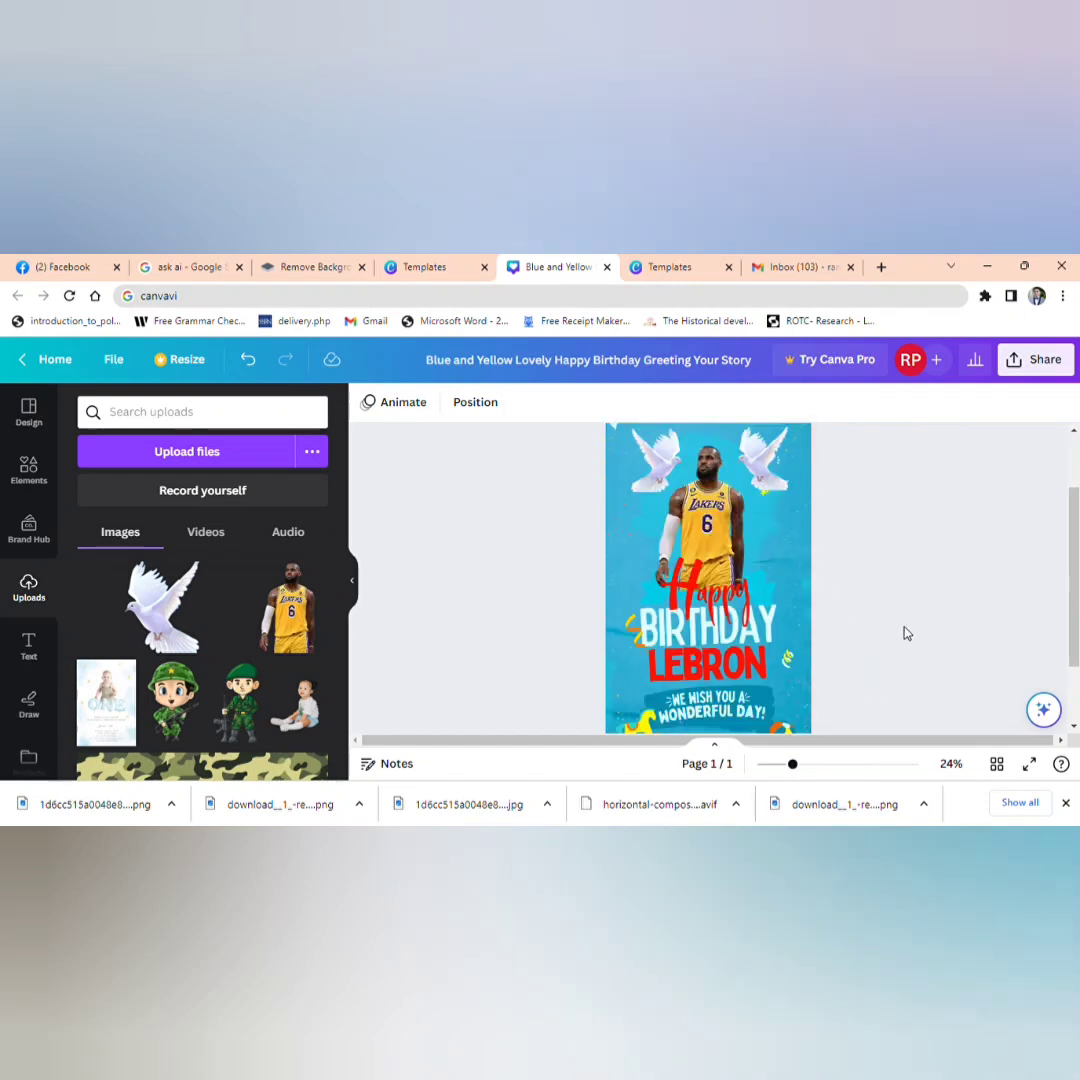
mouse_move(954, 600)
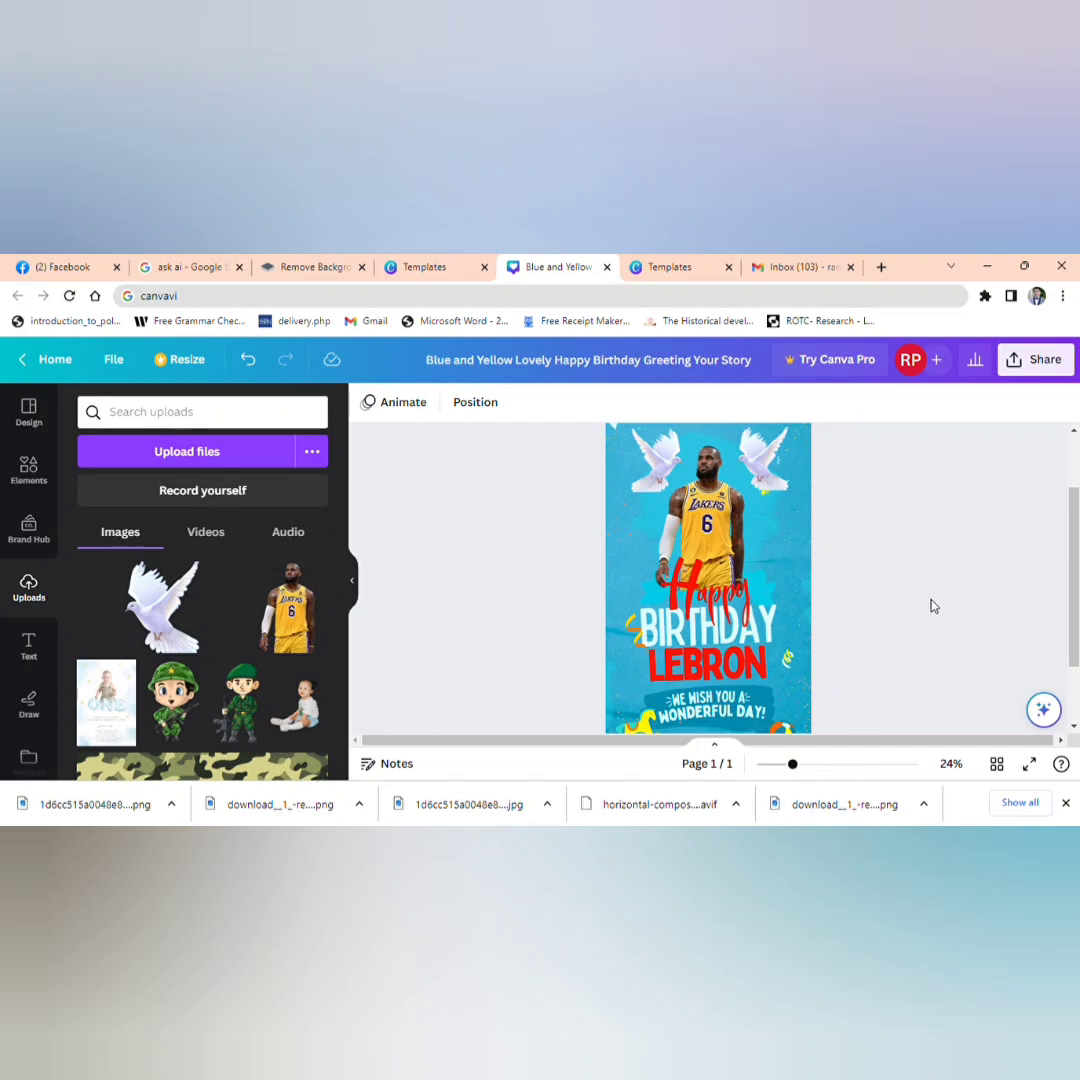
mouse_move(928, 608)
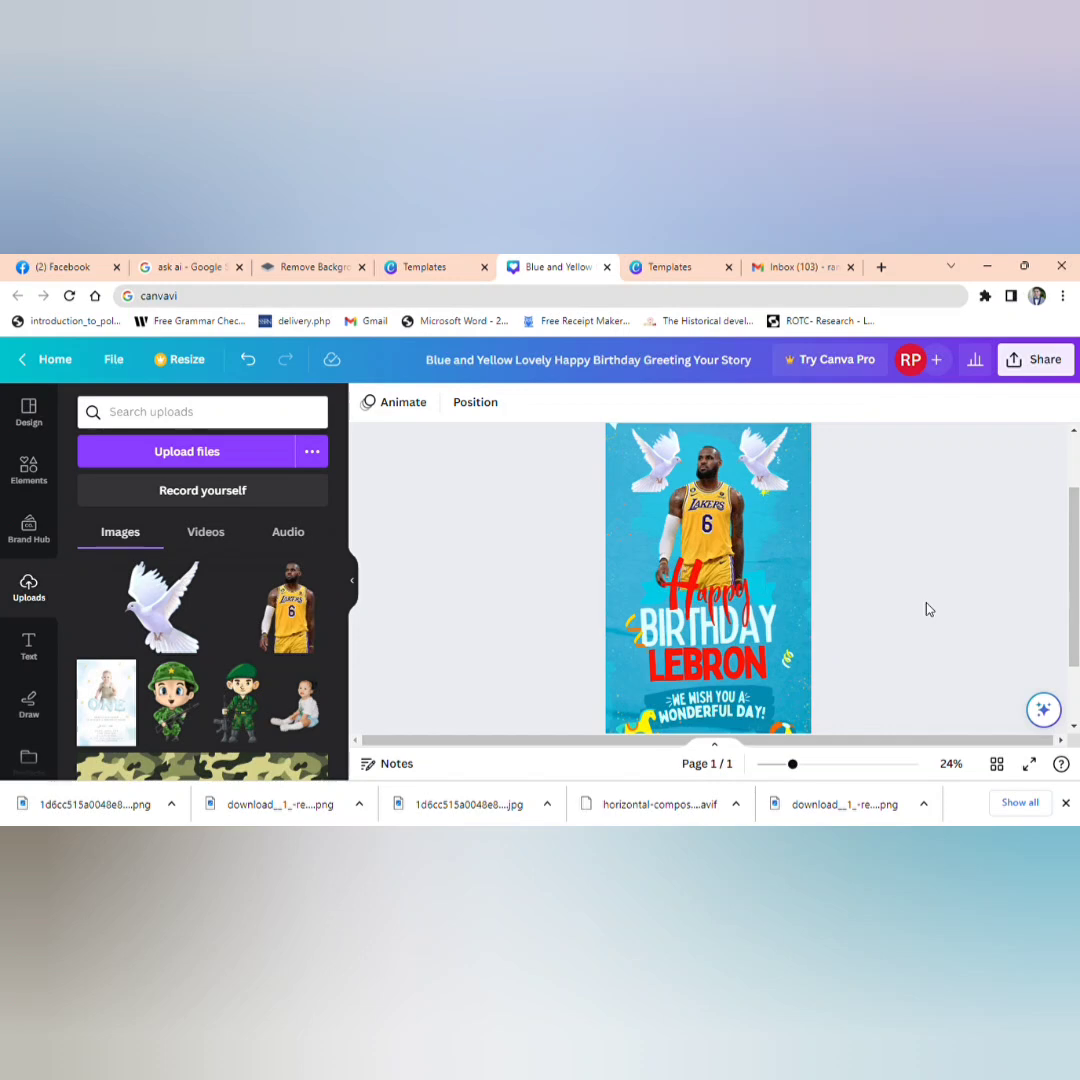
mouse_move(946, 604)
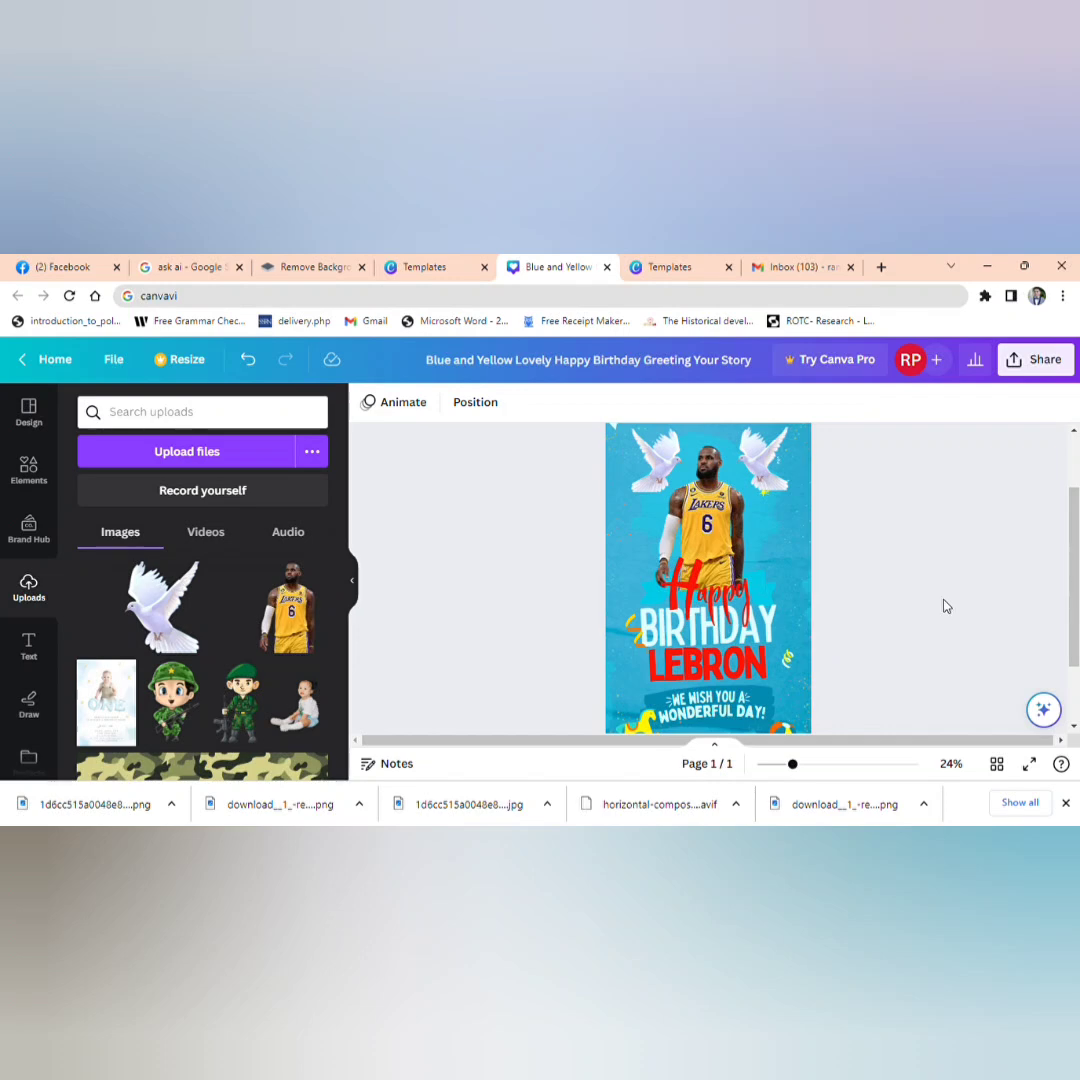
mouse_move(452, 560)
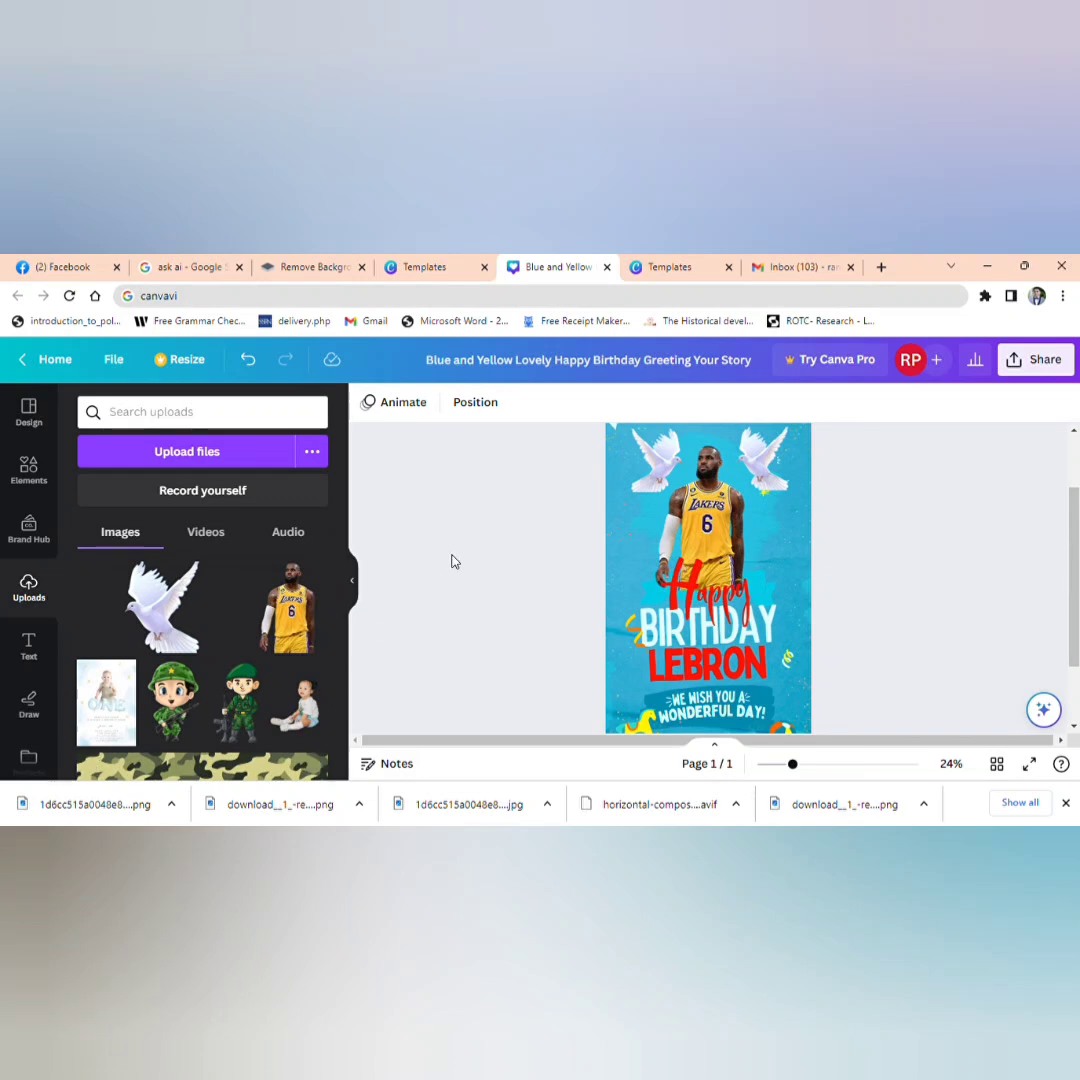